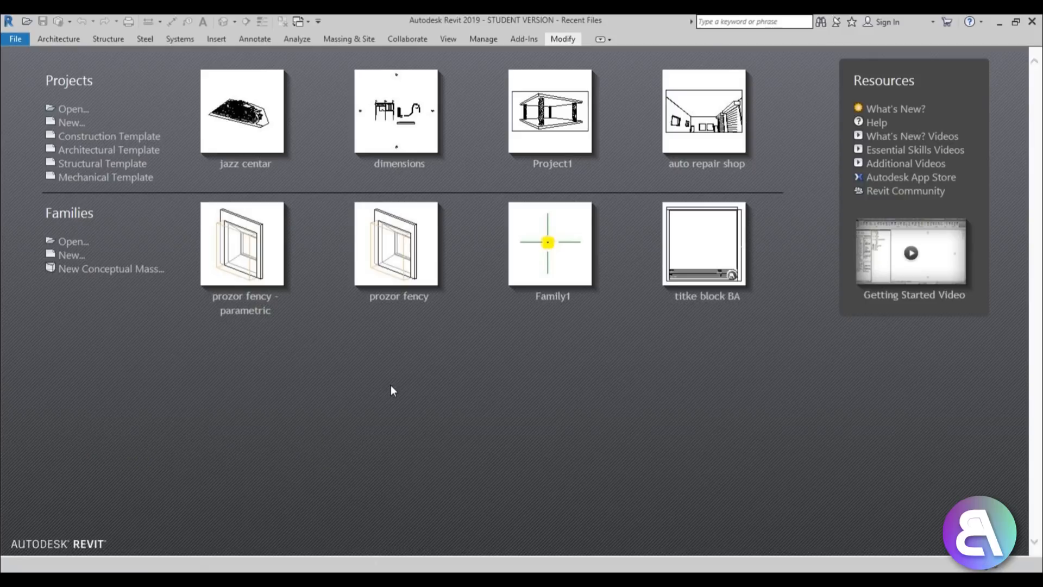
mouse_move(392, 385)
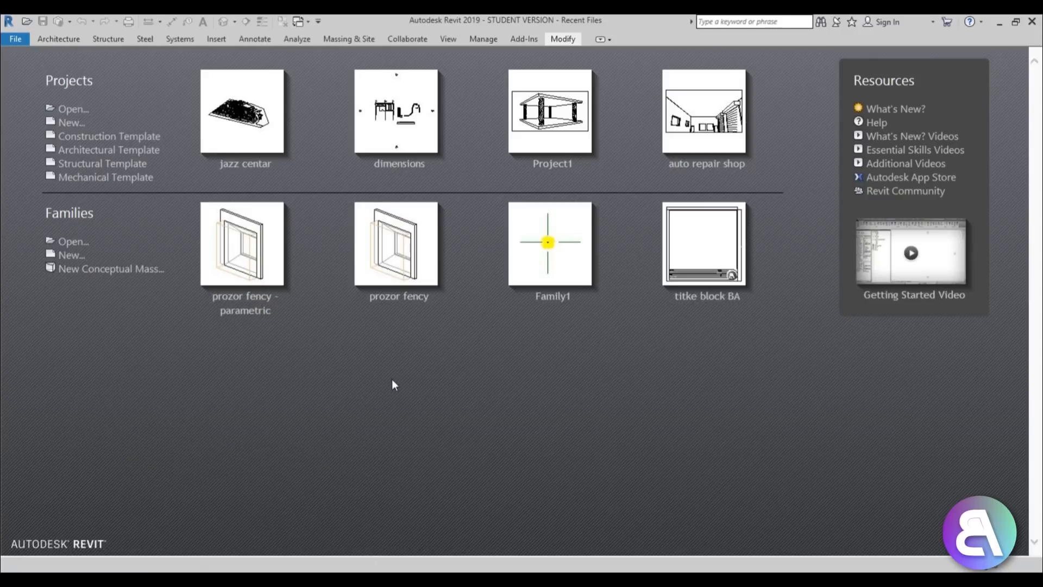
mouse_move(440, 404)
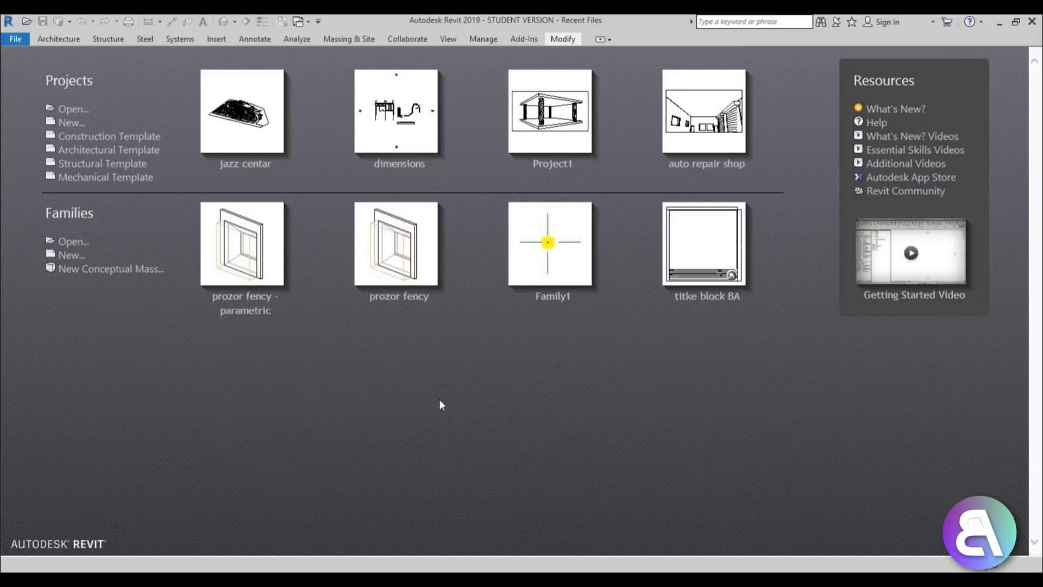
mouse_move(241, 152)
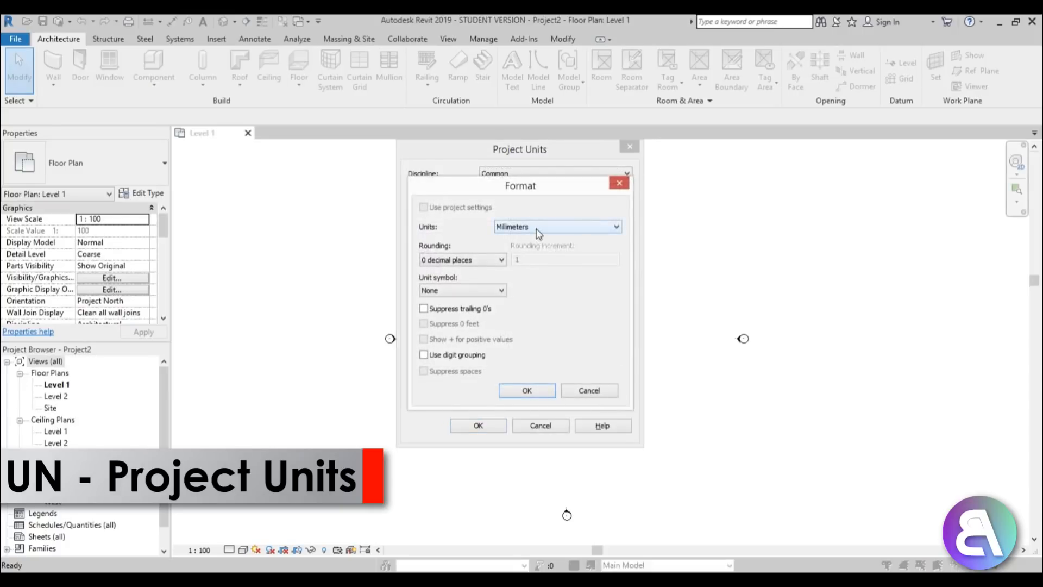
Set the project length units to centimetres and confirm both units dialogs.
left_click(557, 226)
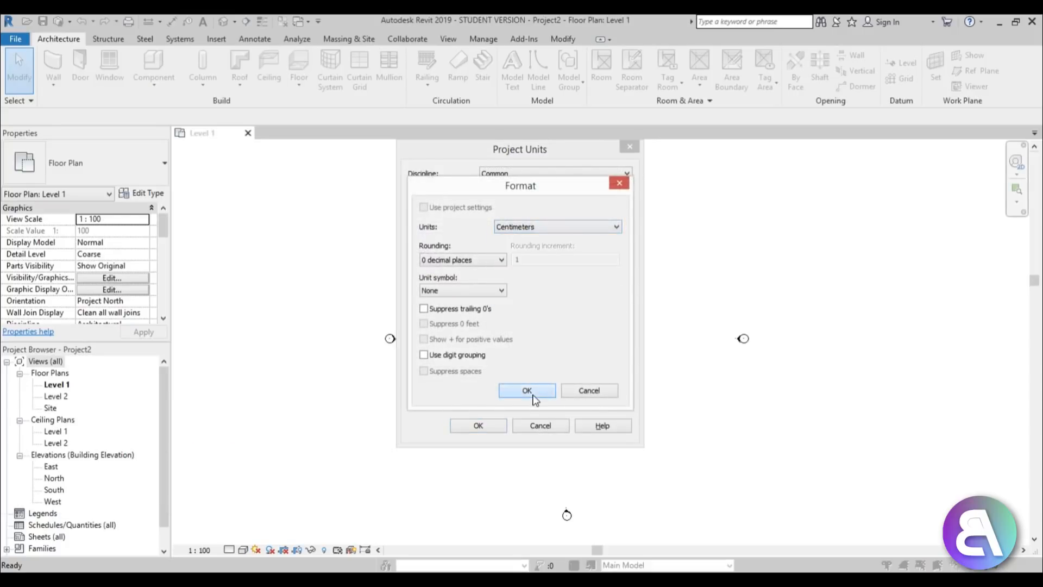
left_click(526, 391)
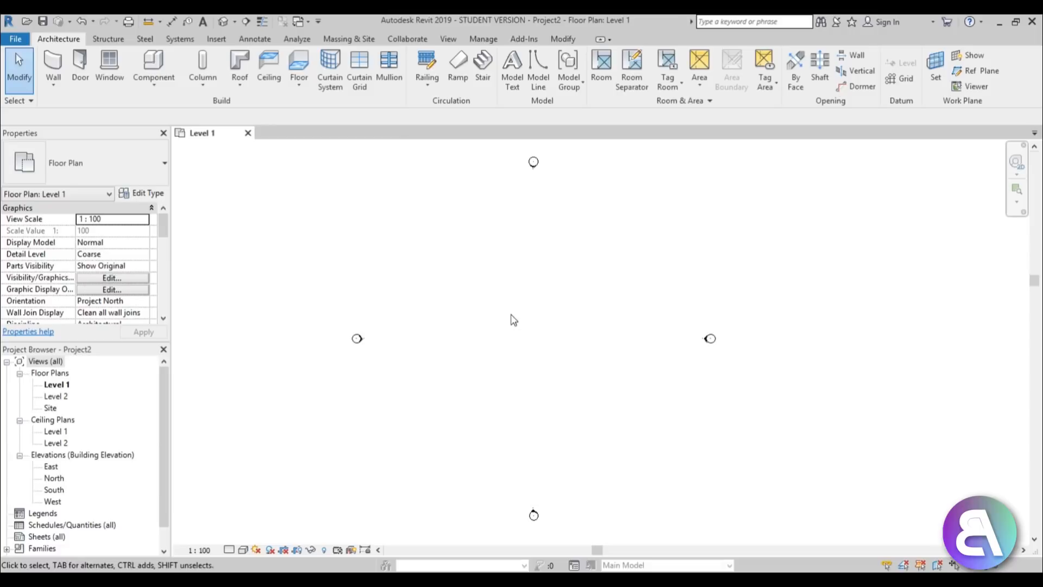
mouse_move(532, 307)
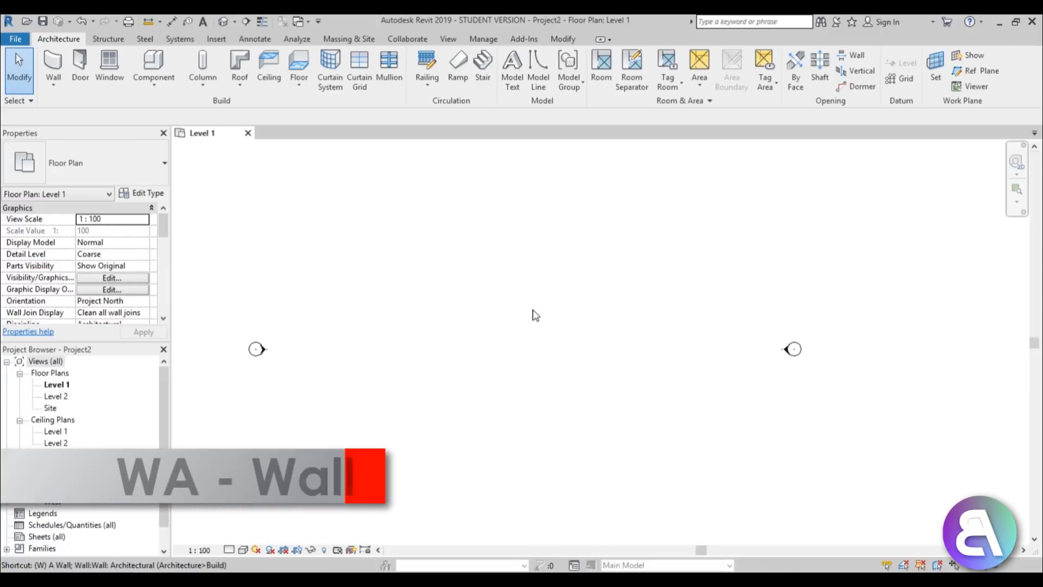
Place two parallel vertical Generic - 300mm walls, each 700 cm long, on Level 1.
key("w")
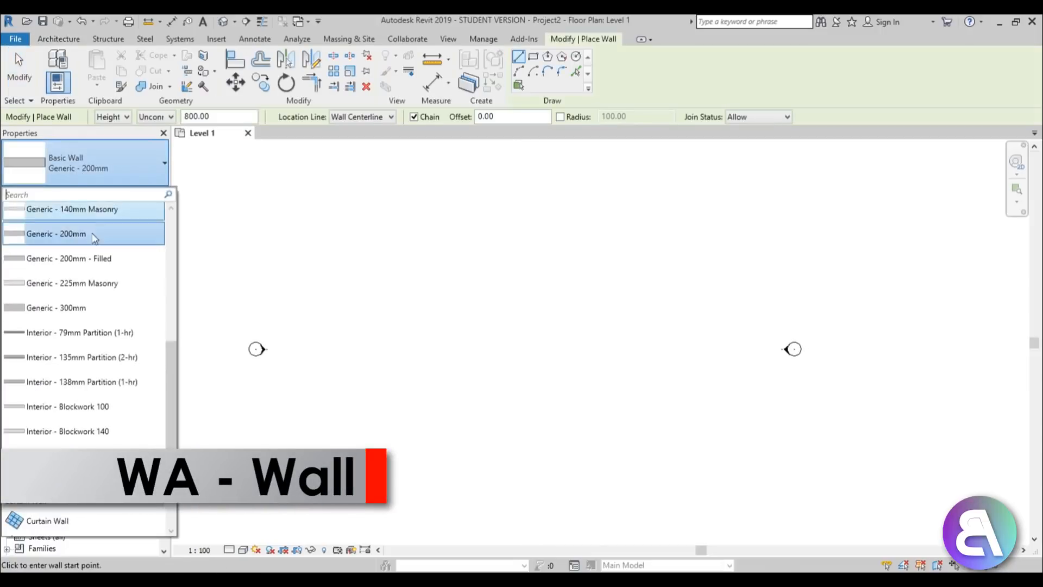
left_click(56, 308)
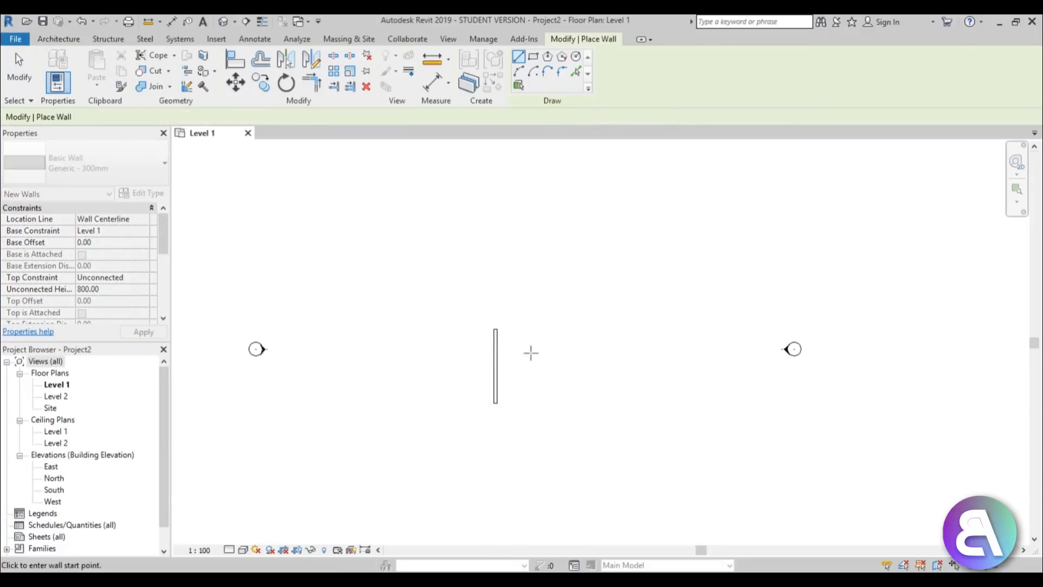
left_click(496, 329)
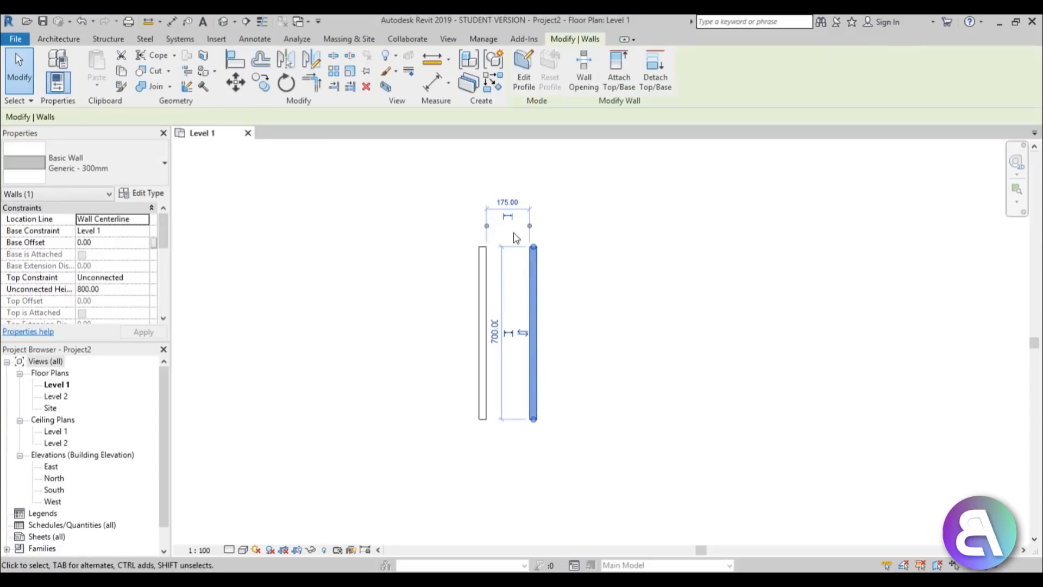
left_click(508, 216)
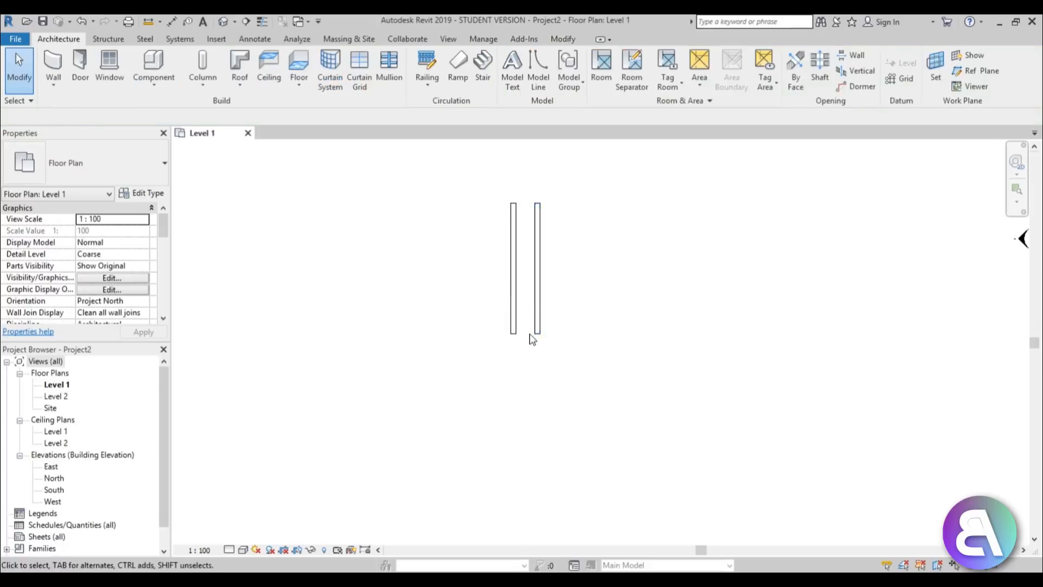
mouse_move(569, 264)
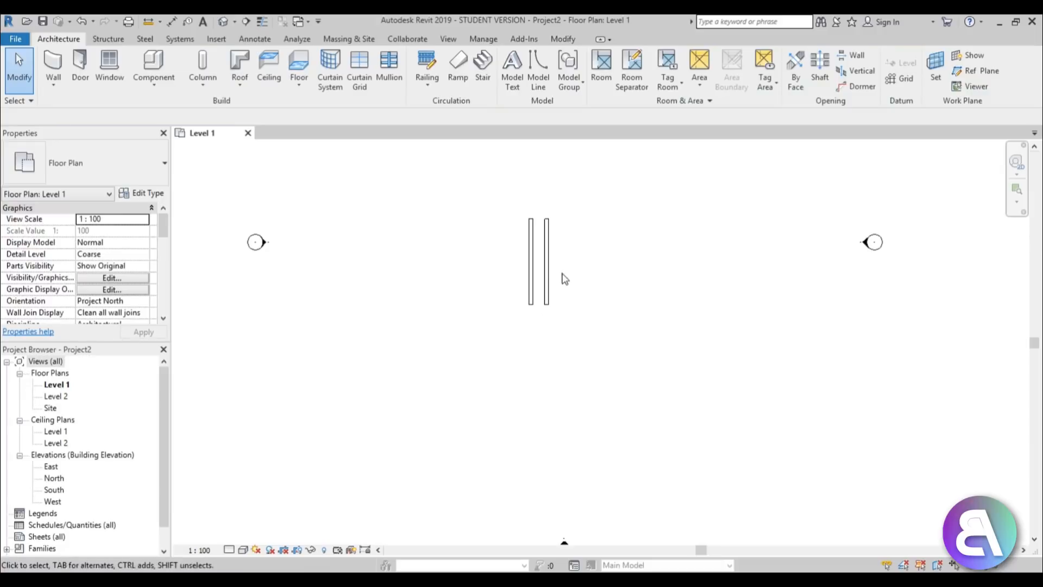
left_click(298, 67)
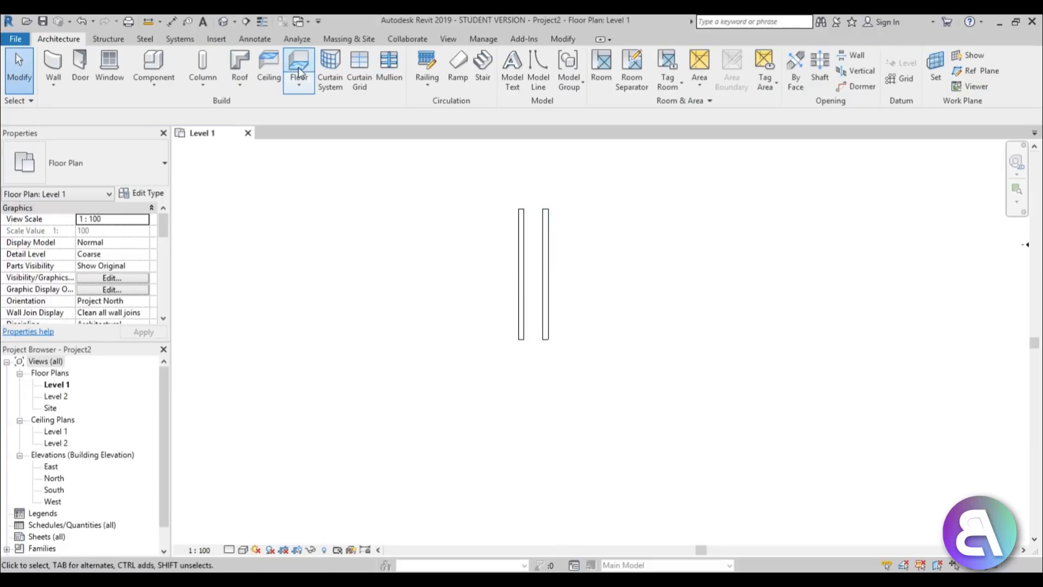
Sketch a rectangular generic floor below the walls with a strip between them and finish it.
left_click(298, 66)
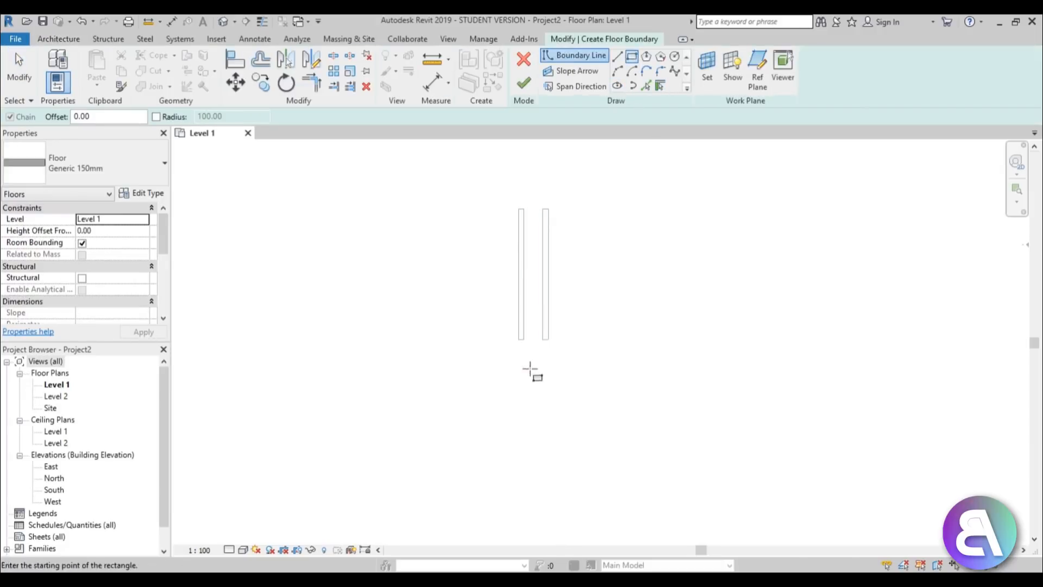
left_click_drag(434, 339, 550, 394)
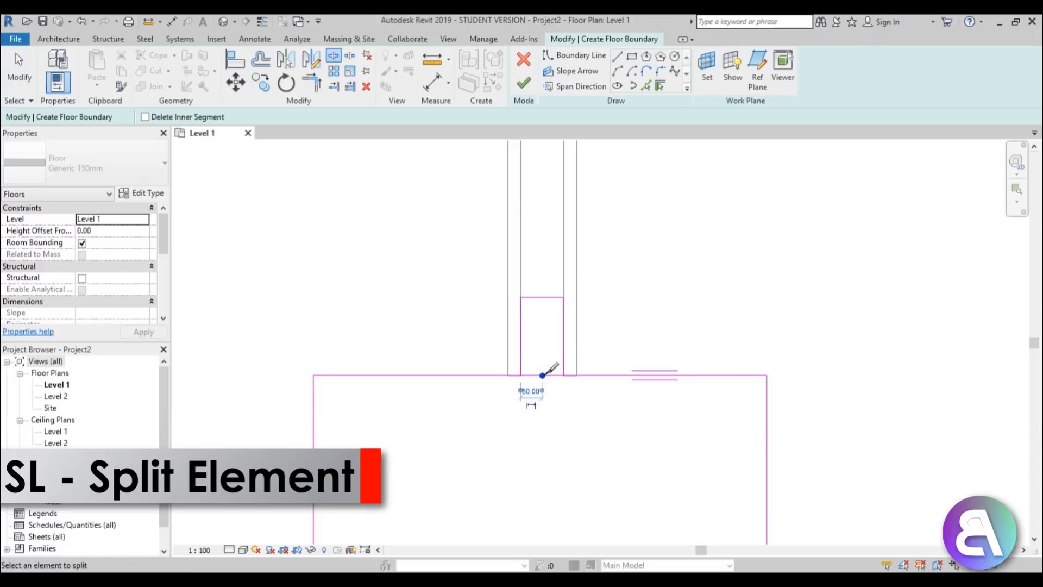
left_click(542, 376)
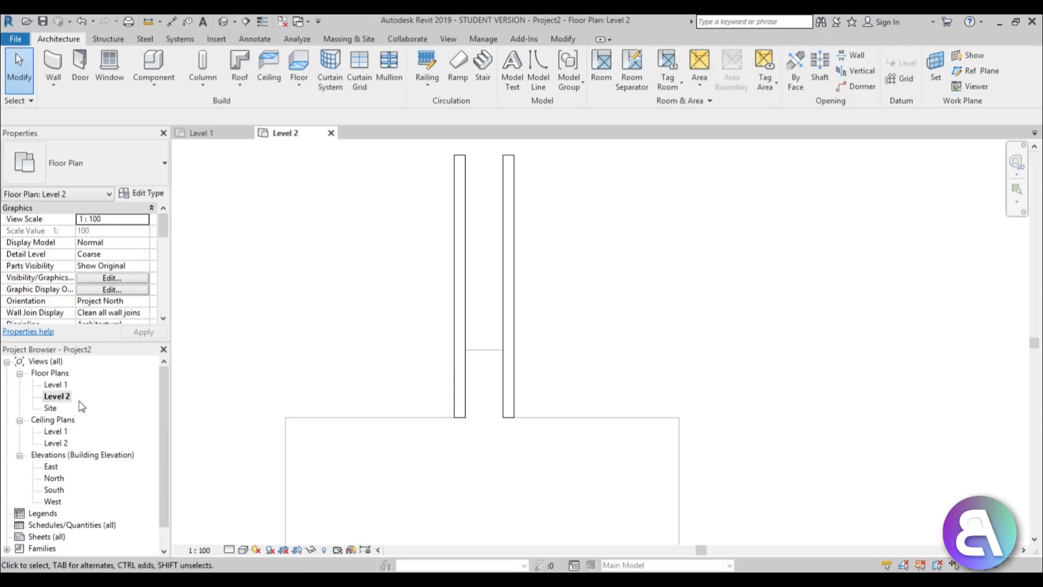
double_click(55, 384)
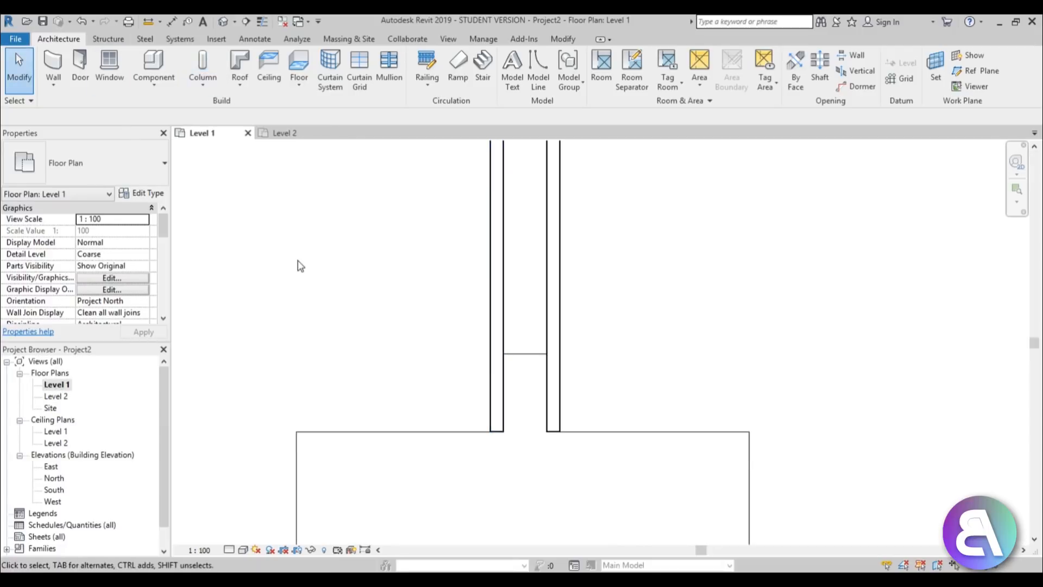
Start a stair and switch it to the Monolithic cast-in-place stair type.
left_click(482, 63)
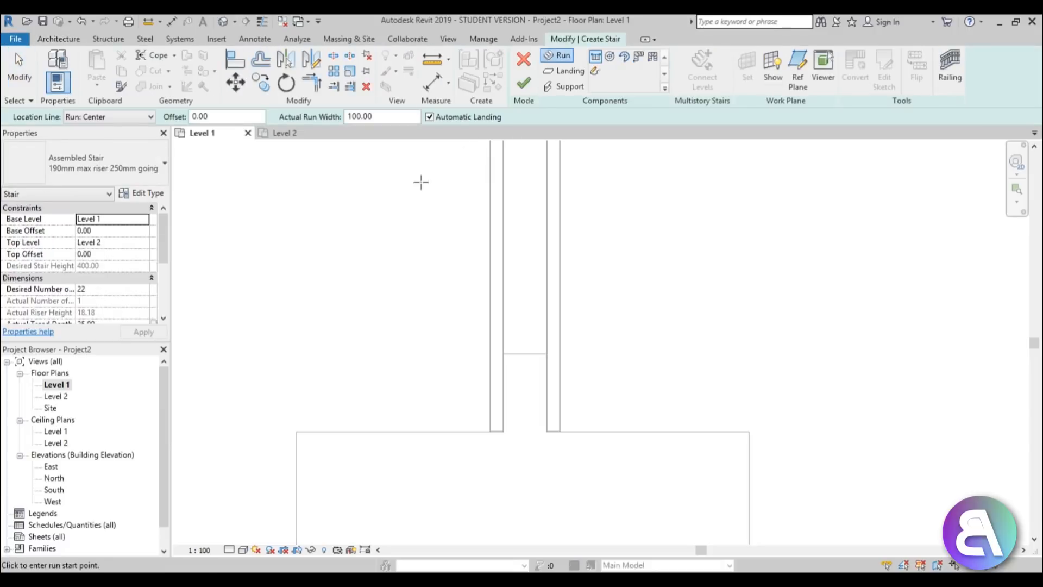
mouse_move(312, 194)
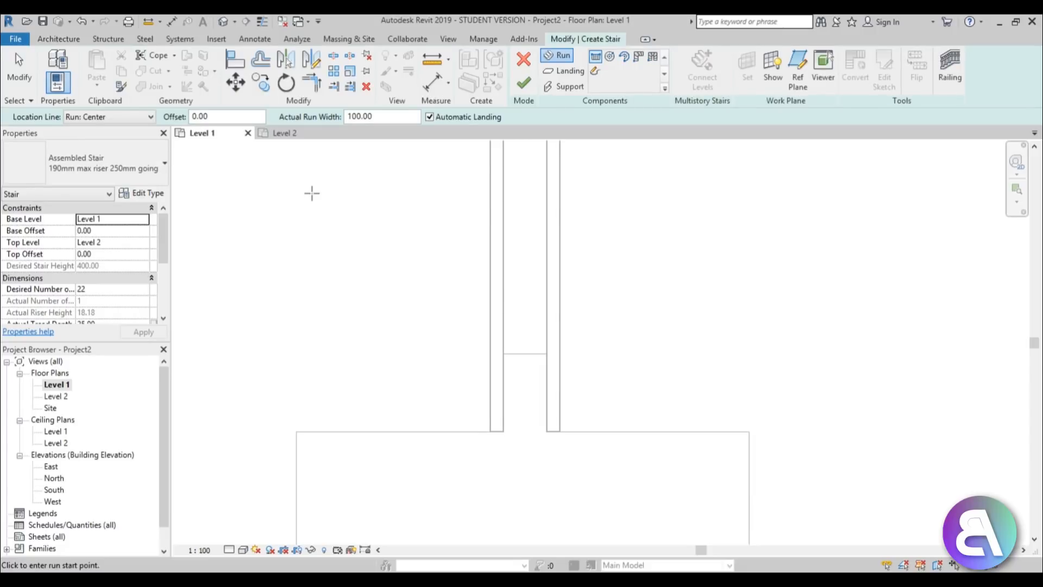
mouse_move(201, 173)
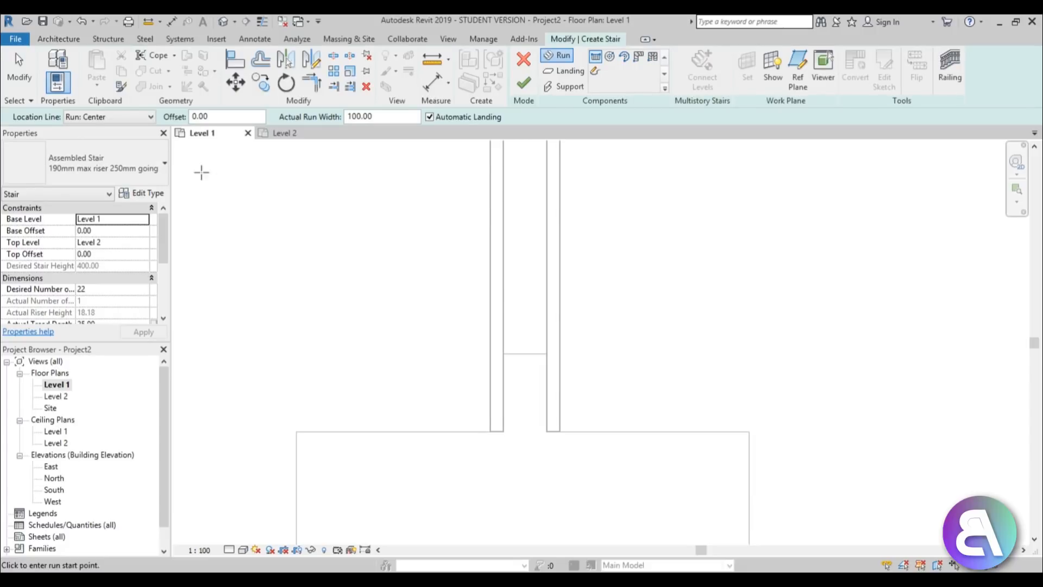
mouse_move(137, 163)
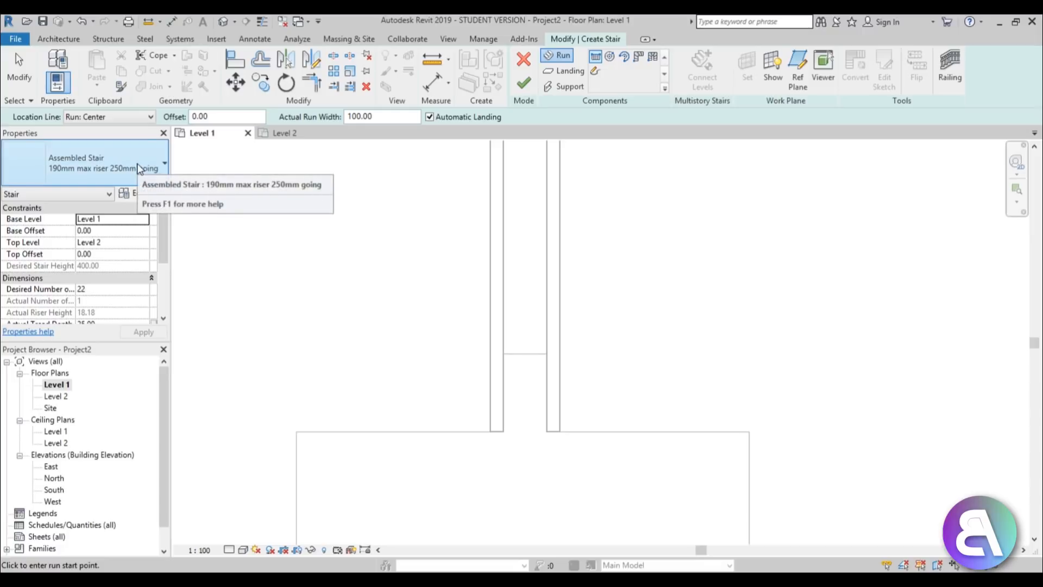
left_click(164, 163)
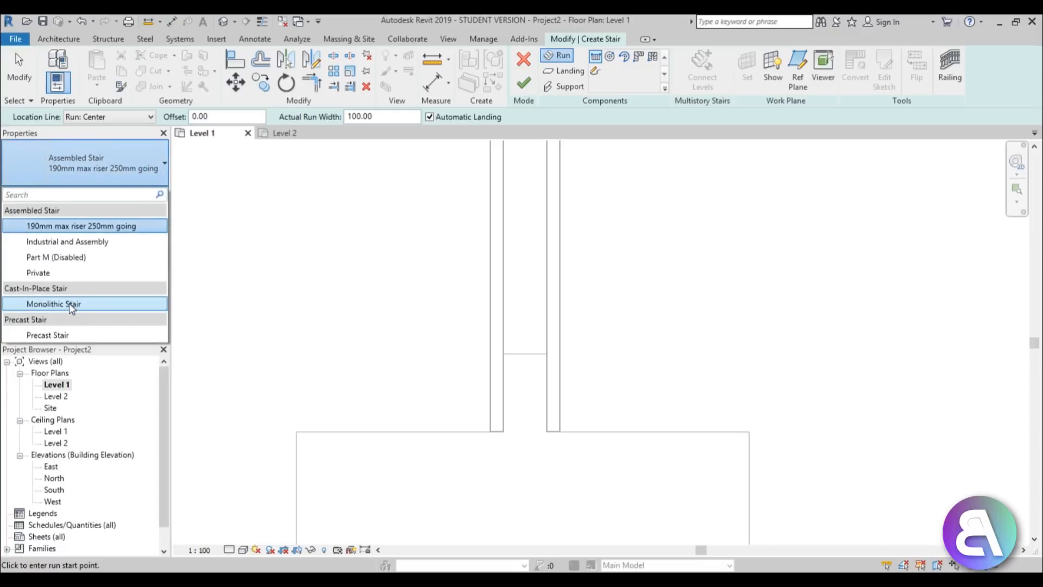
left_click(55, 303)
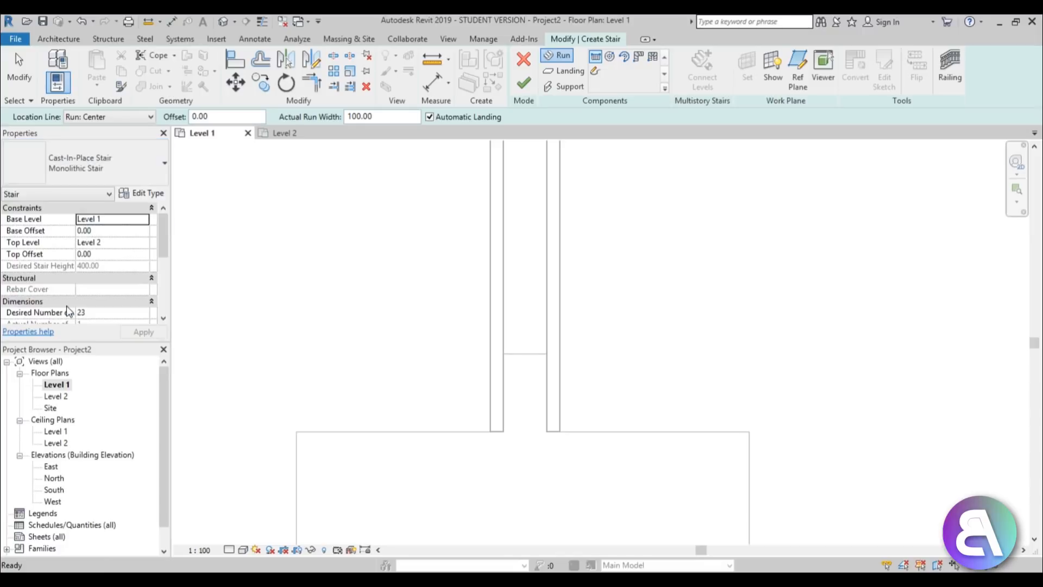
Set the stair's Actual Tread Depth to 15 with 23 risers and apply it.
scroll("down", 3)
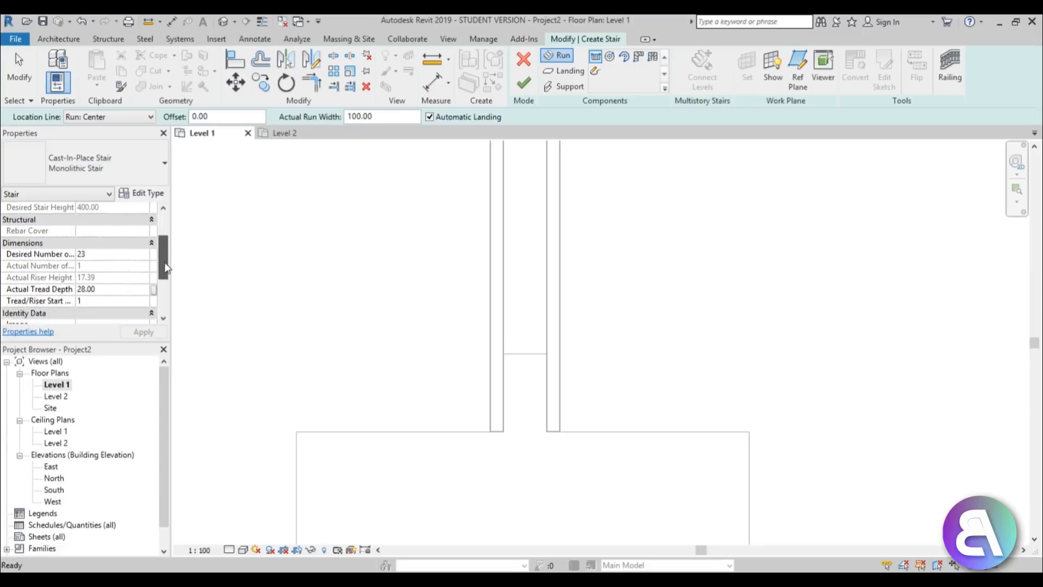
mouse_move(63, 286)
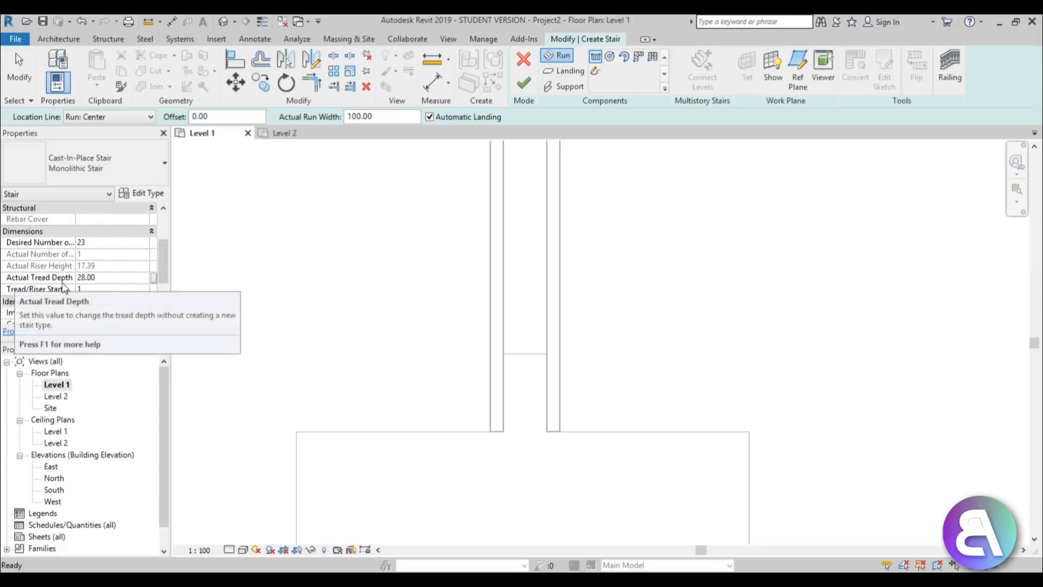
mouse_move(103, 286)
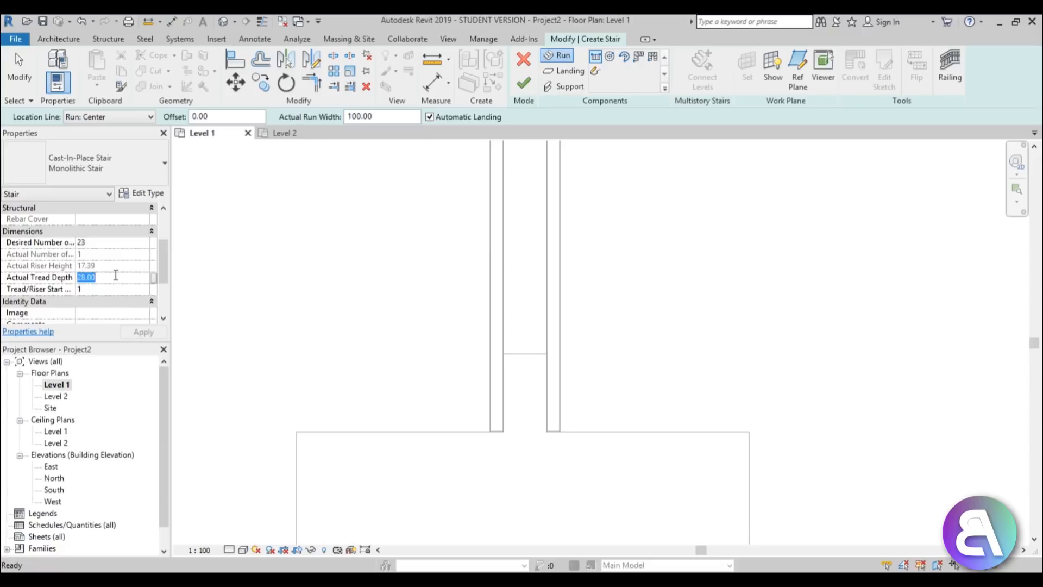
type("15")
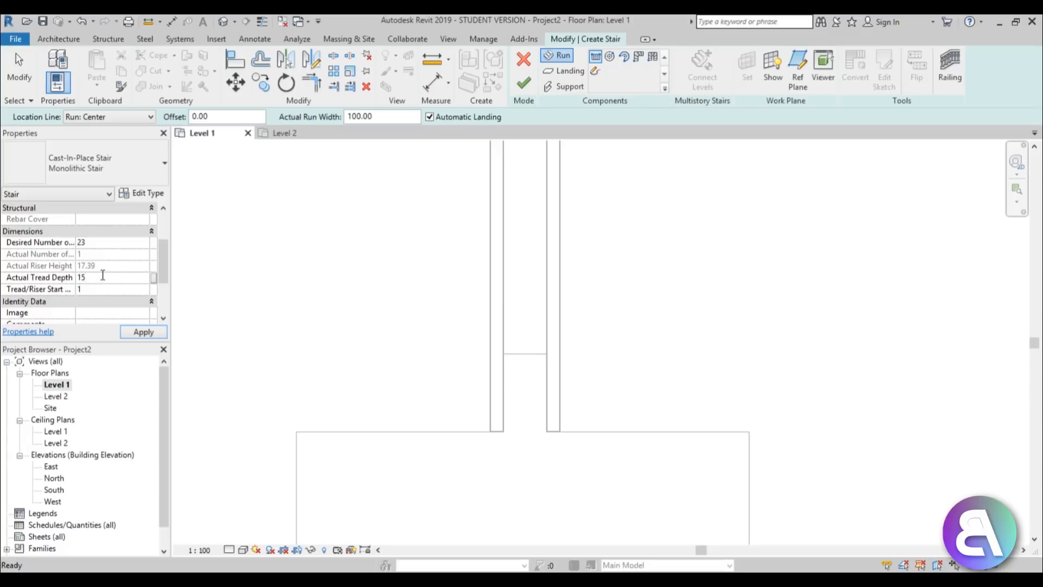
left_click(113, 277)
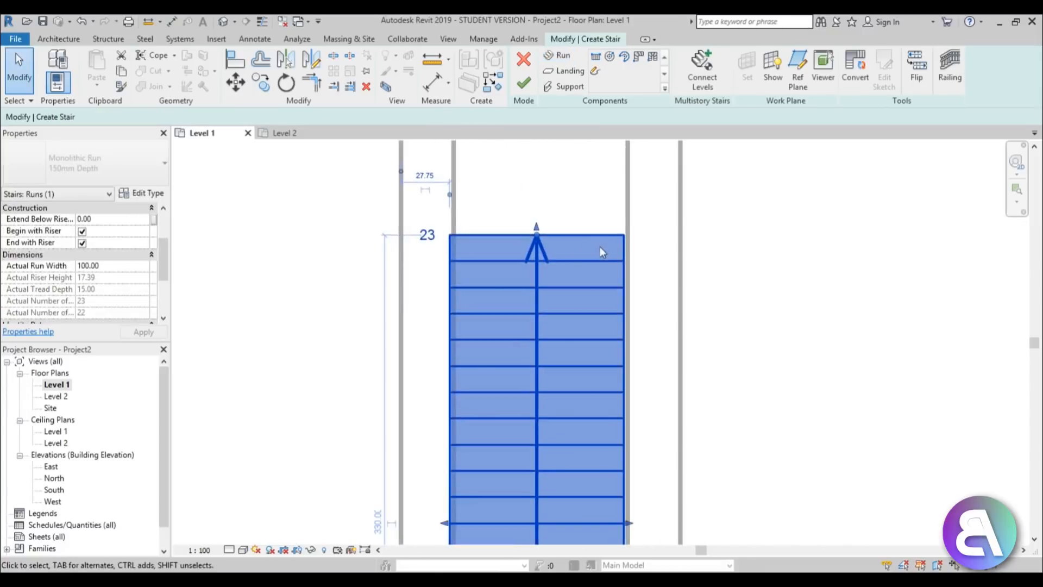
Reshape the stair run to fit between the walls and finish the stair.
left_click_drag(601, 251, 565, 379)
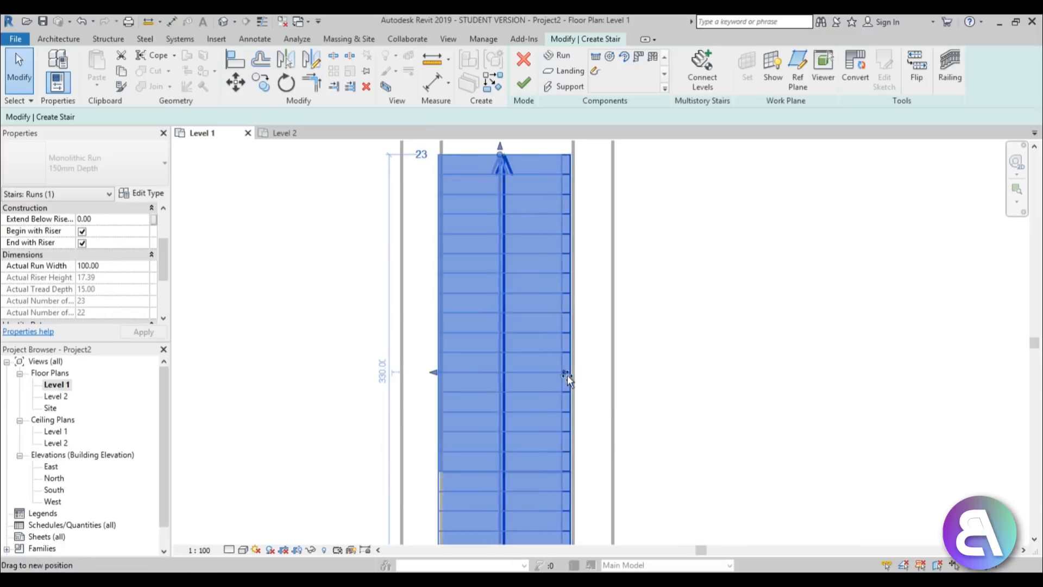
left_click_drag(565, 373, 579, 372)
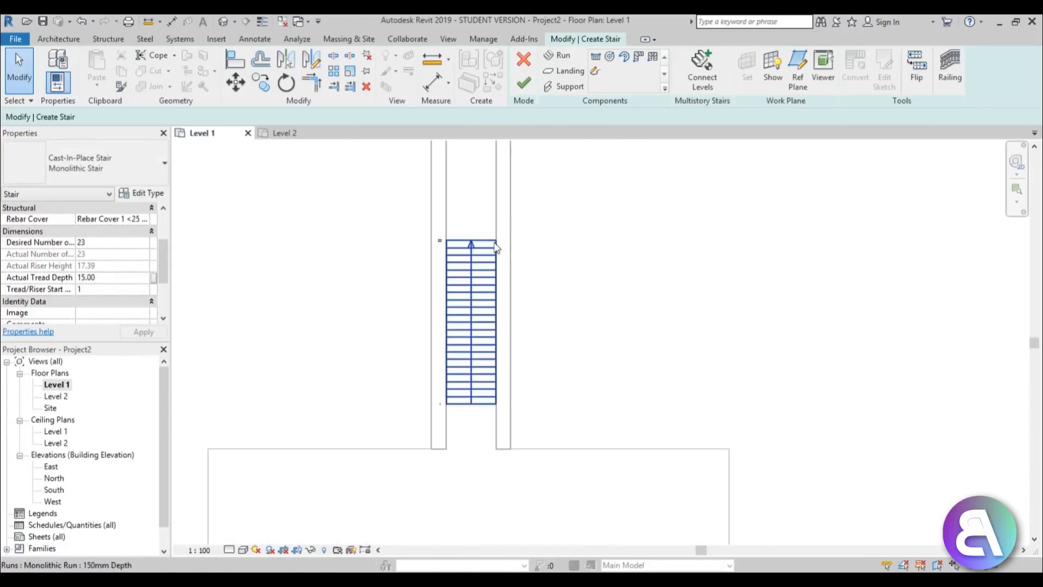
left_click(524, 85)
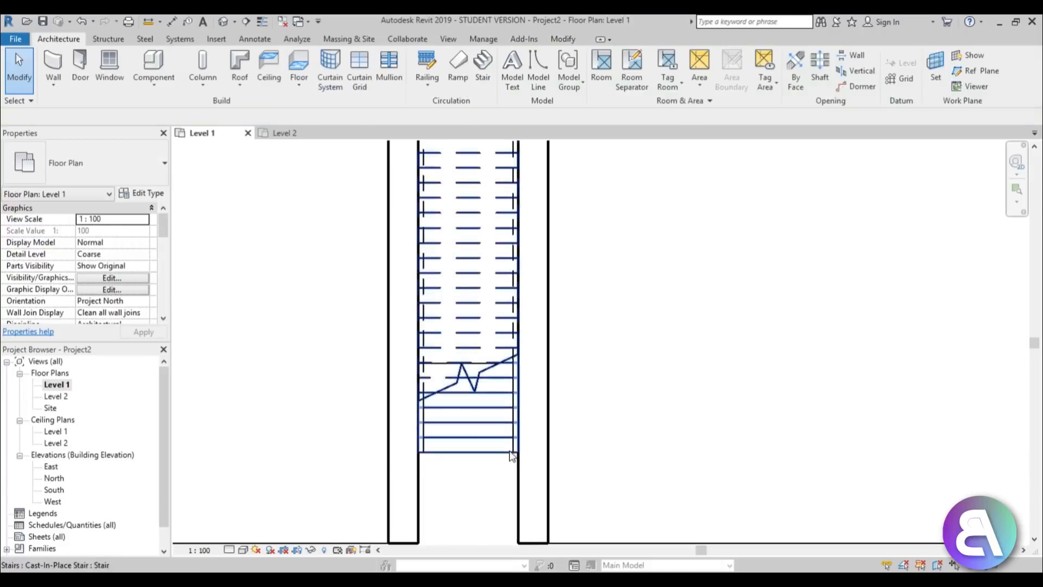
left_click(515, 289)
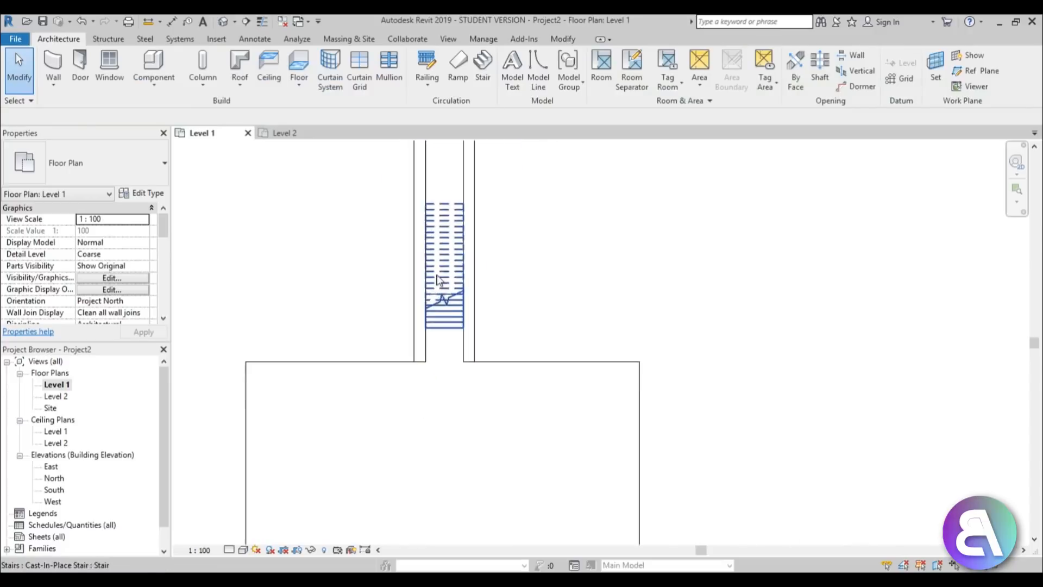
On the Level 2 plan, add a floor boundary at the stair top and finish it.
left_click(284, 132)
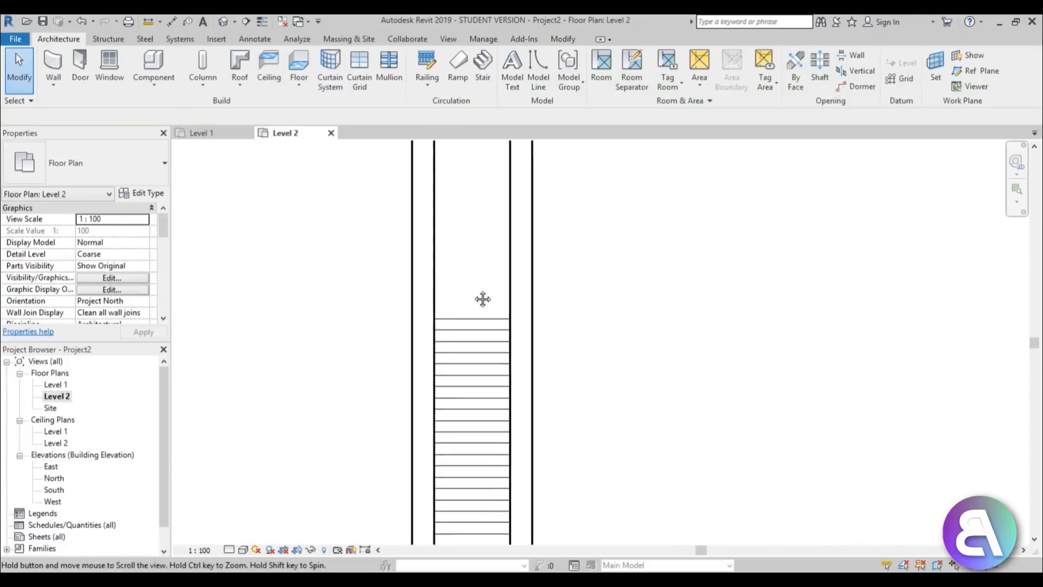
left_click(298, 66)
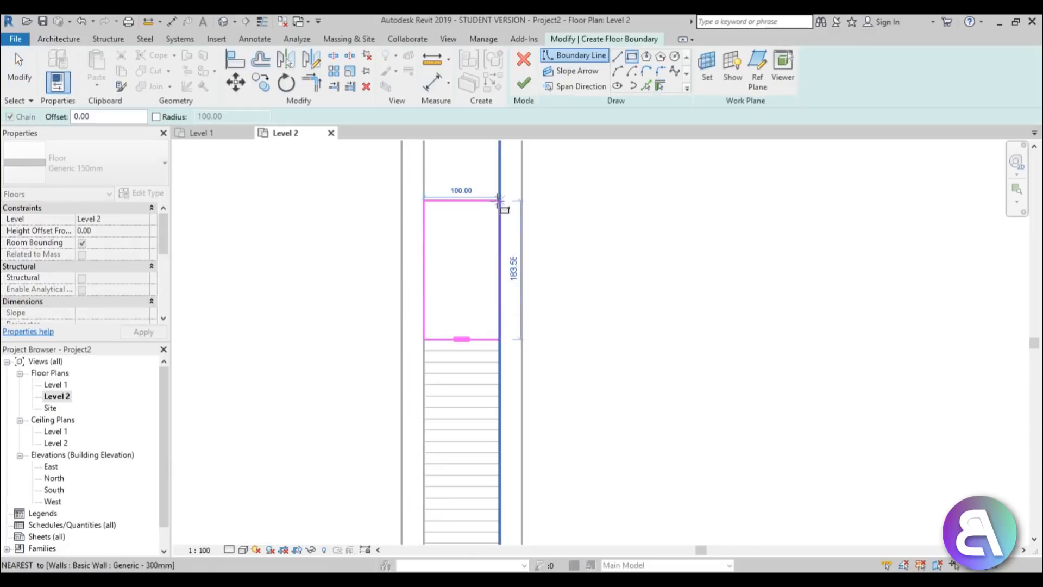
left_click(524, 82)
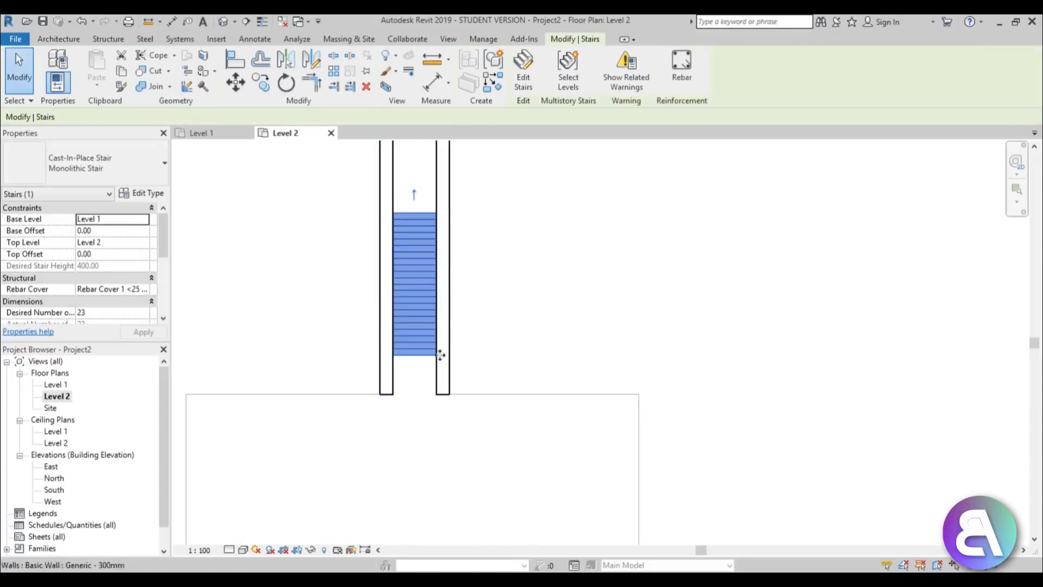
mouse_move(451, 250)
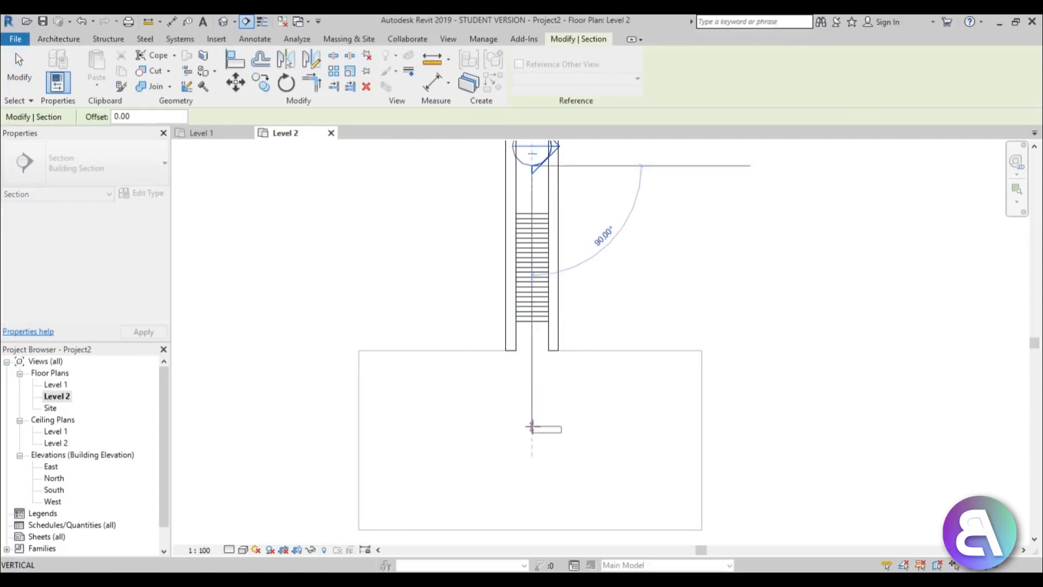
Place a building section line lengthwise through the stair on the Level 2 plan.
left_click(531, 428)
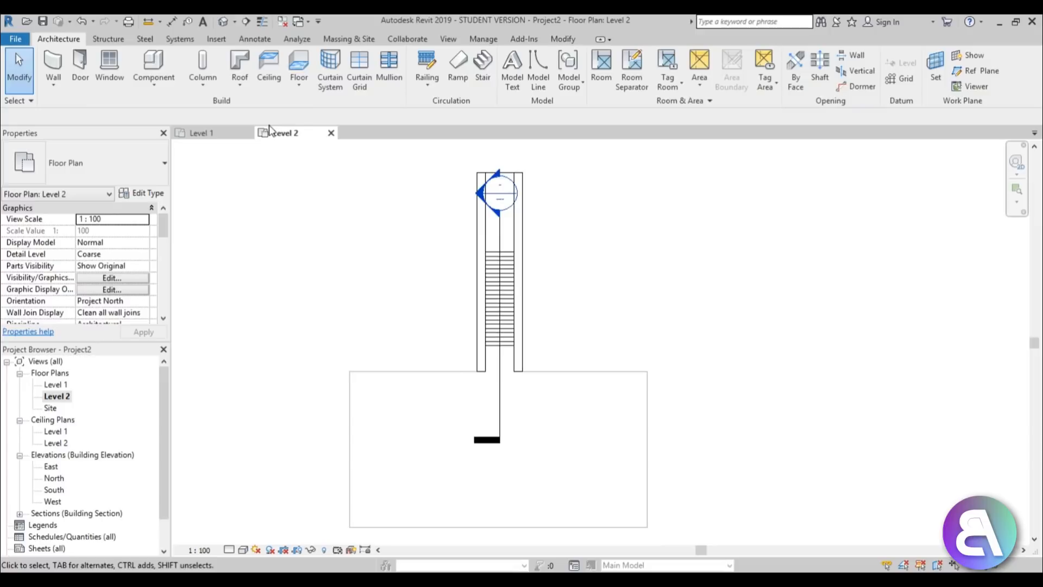
Create an in-place model in the Stairs category named Stairs 1.
left_click(153, 66)
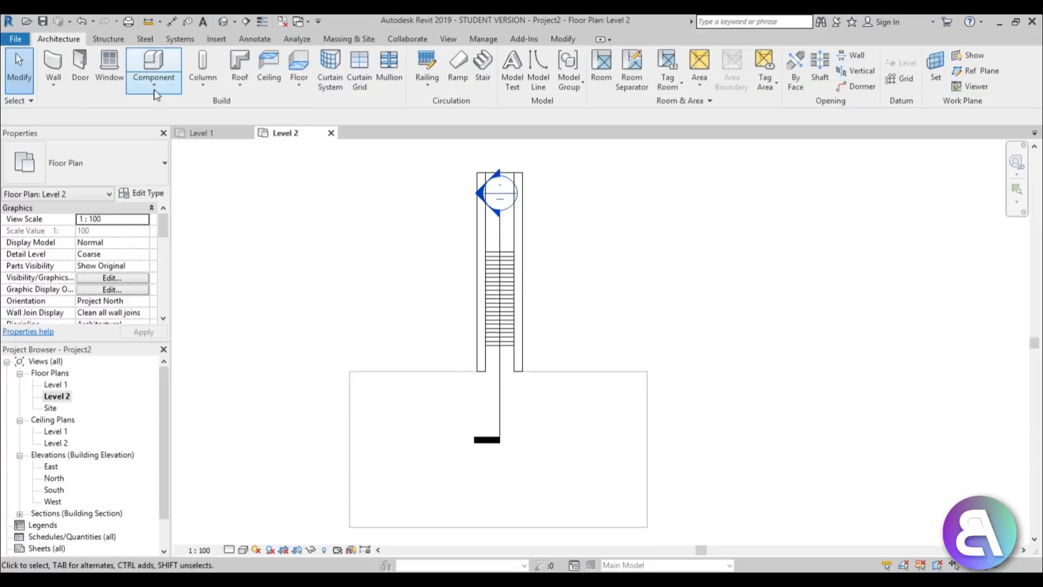
left_click(154, 72)
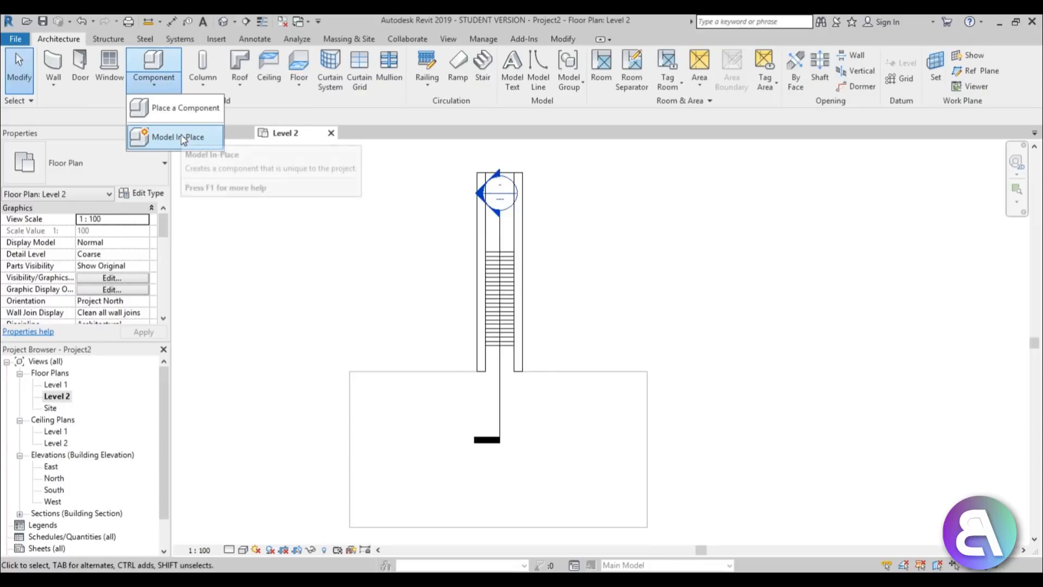
left_click(177, 136)
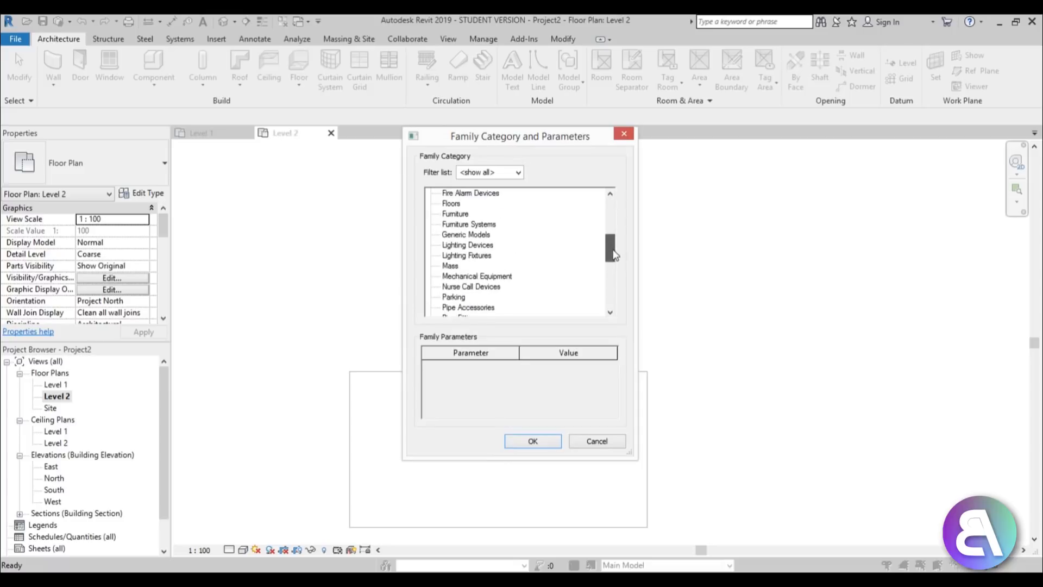
scroll("down", 3)
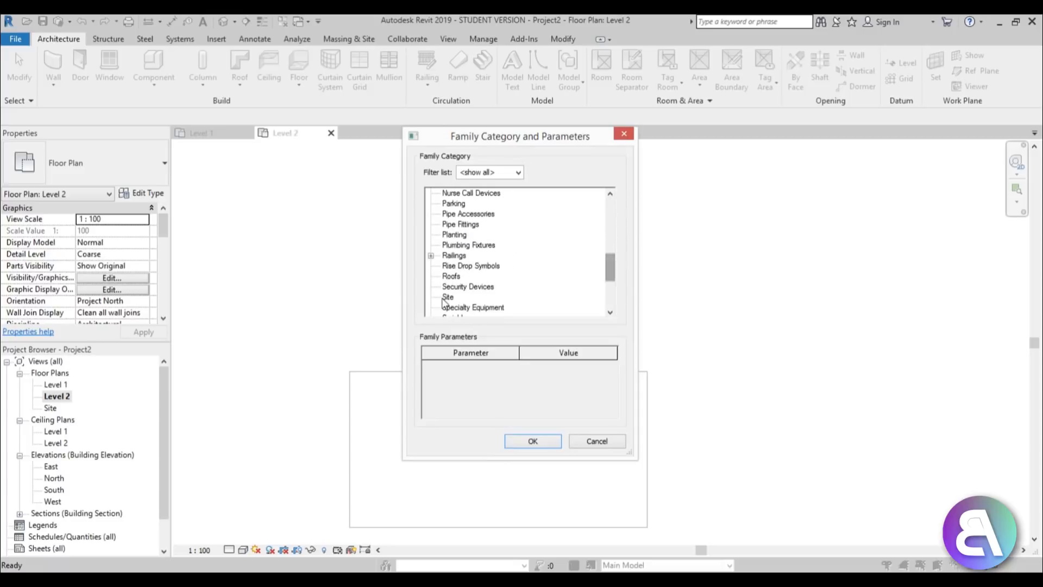
scroll("down", 3)
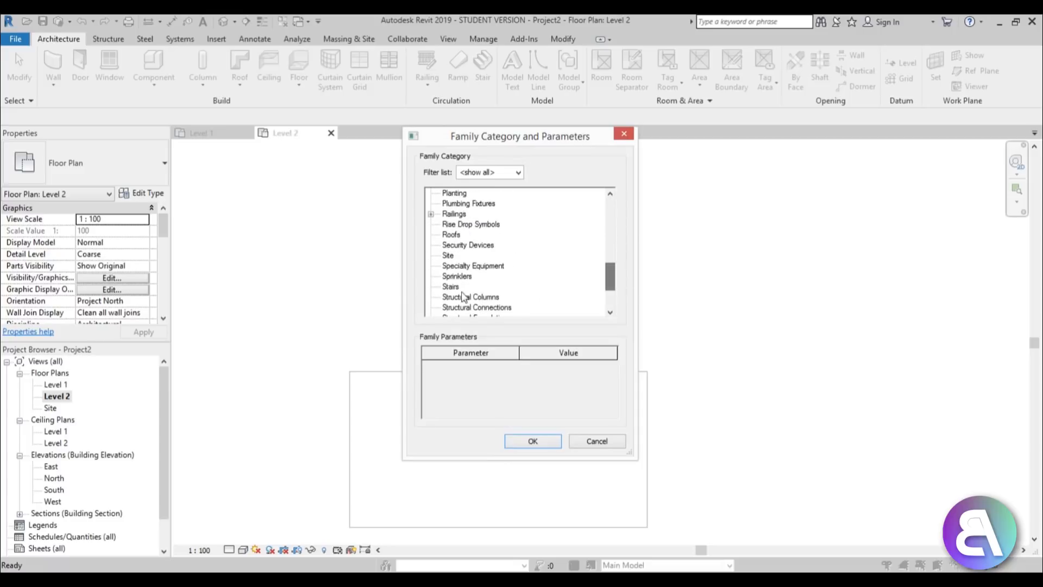
left_click(533, 442)
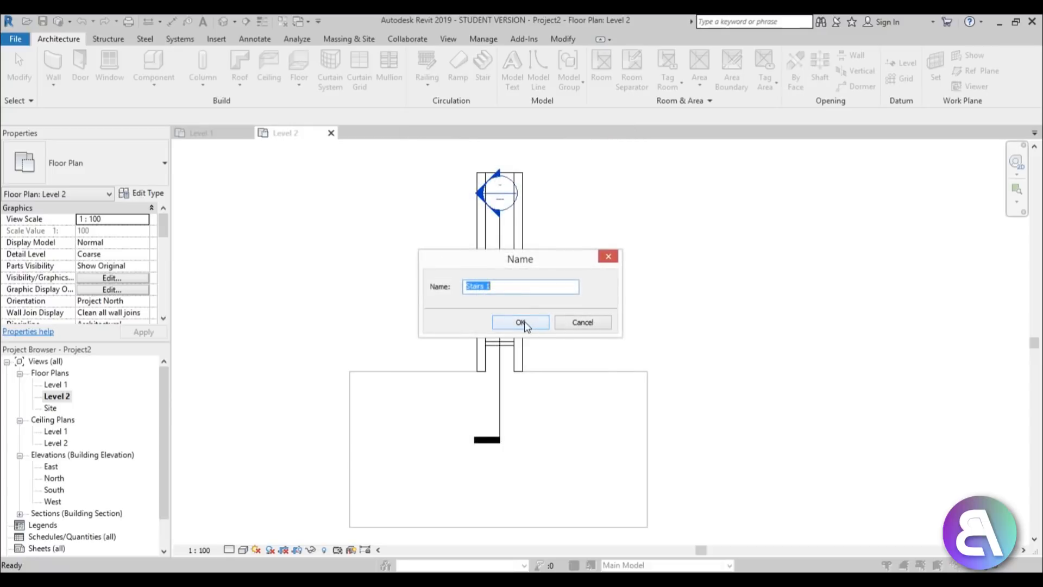
left_click(521, 322)
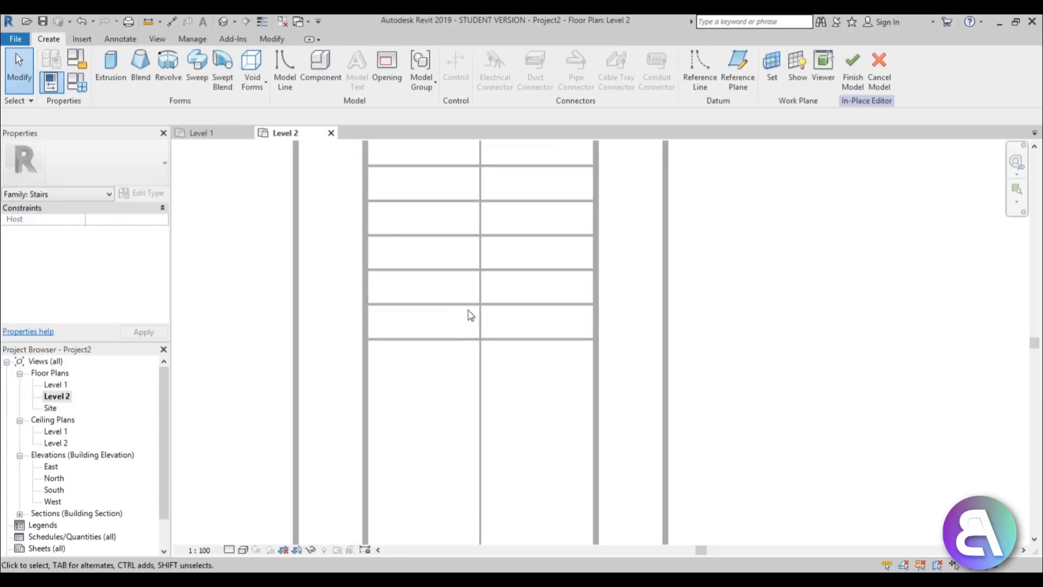
Extrude a step profile from -400 to -382.61 at the foot of the stair.
left_click(110, 67)
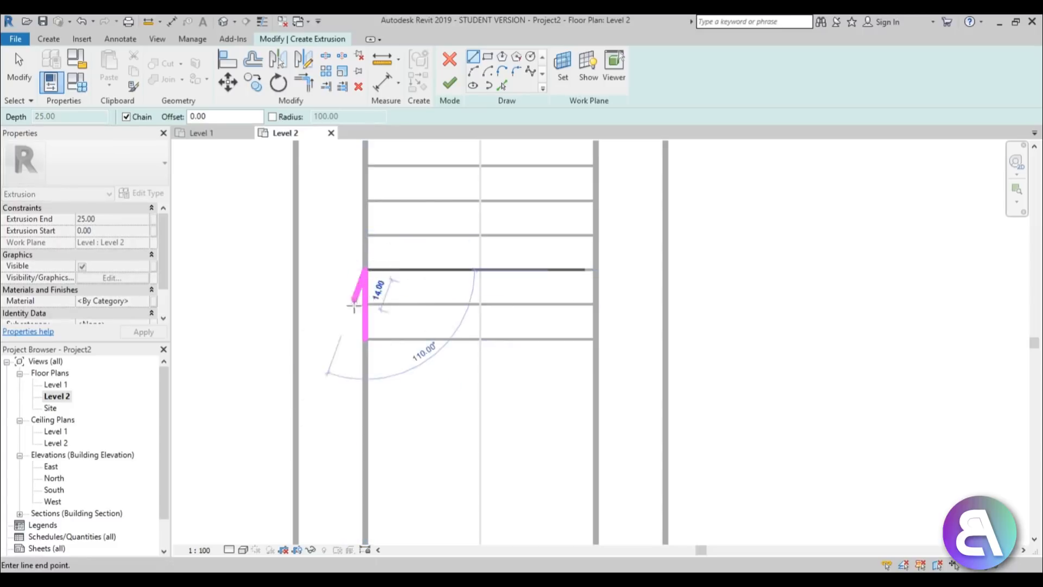
left_click(599, 304)
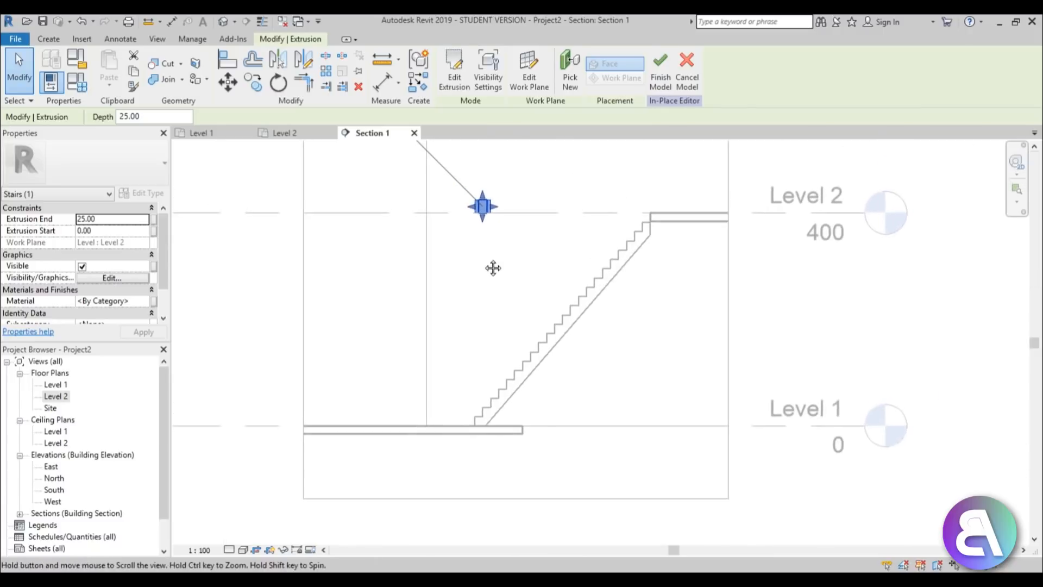
left_click_drag(481, 206, 482, 433)
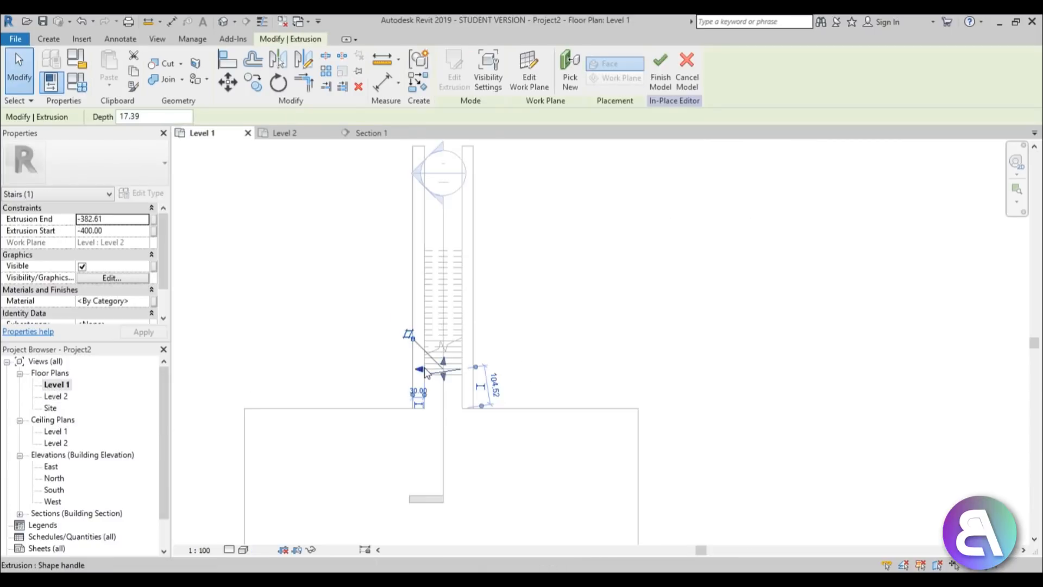
left_click(660, 72)
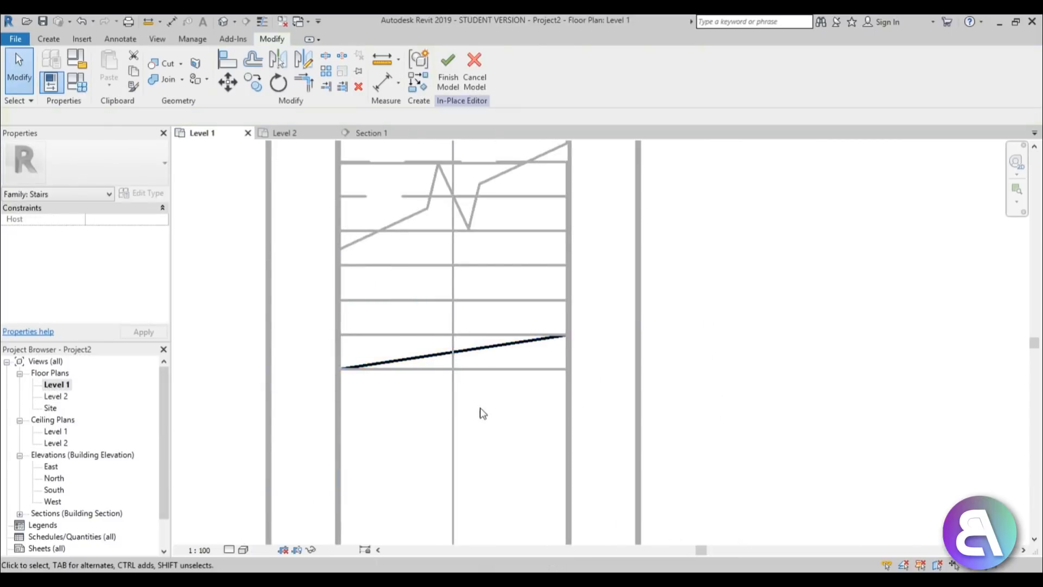
Add a second 25-deep step extrusion on Level 1 near the stair's foot.
left_click(48, 39)
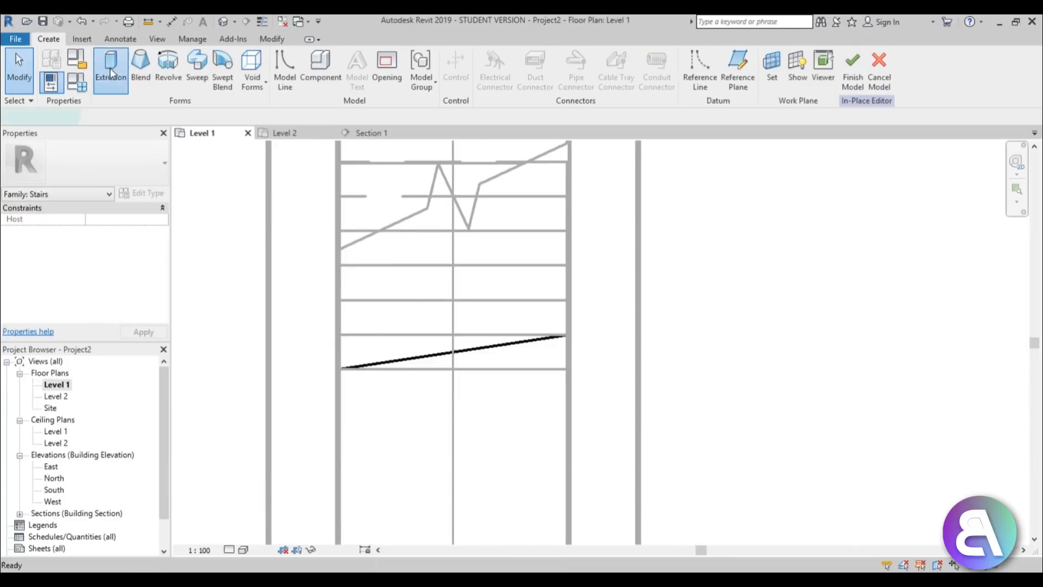
left_click(111, 67)
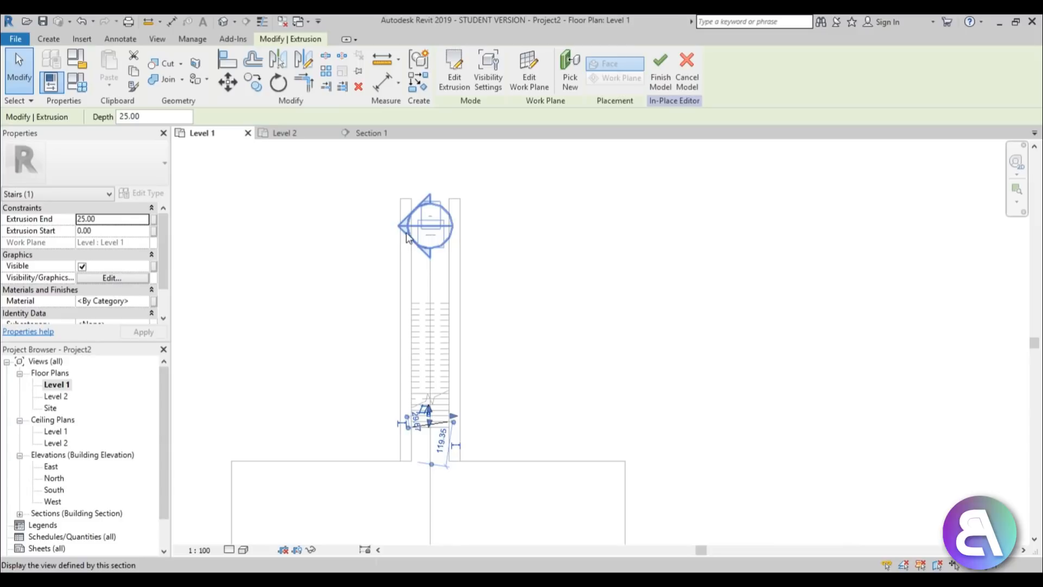
left_click(372, 132)
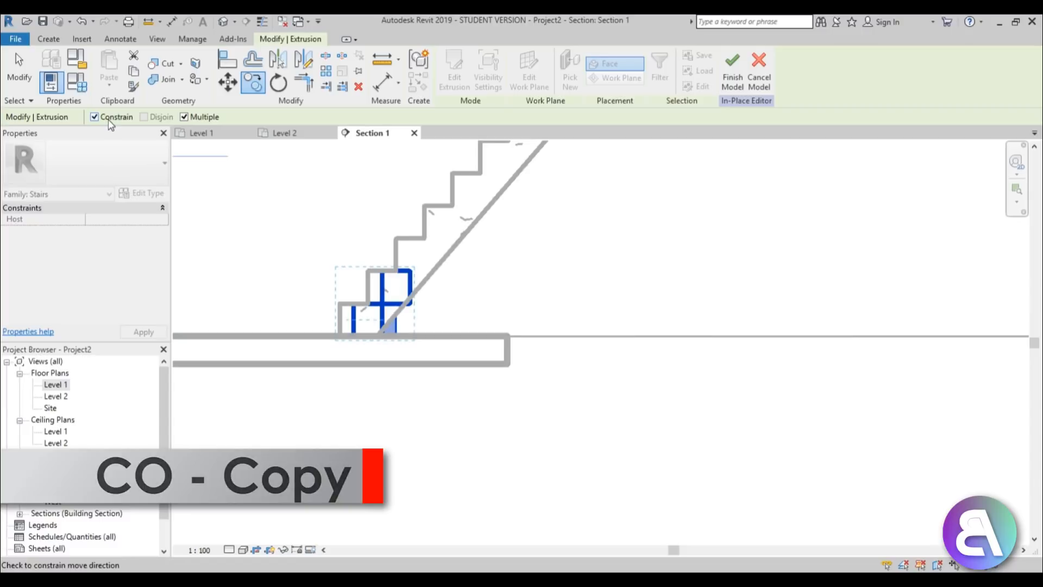
Copy the step block repeatedly up the stair slope with Constrain off and Multiple on.
left_click(94, 116)
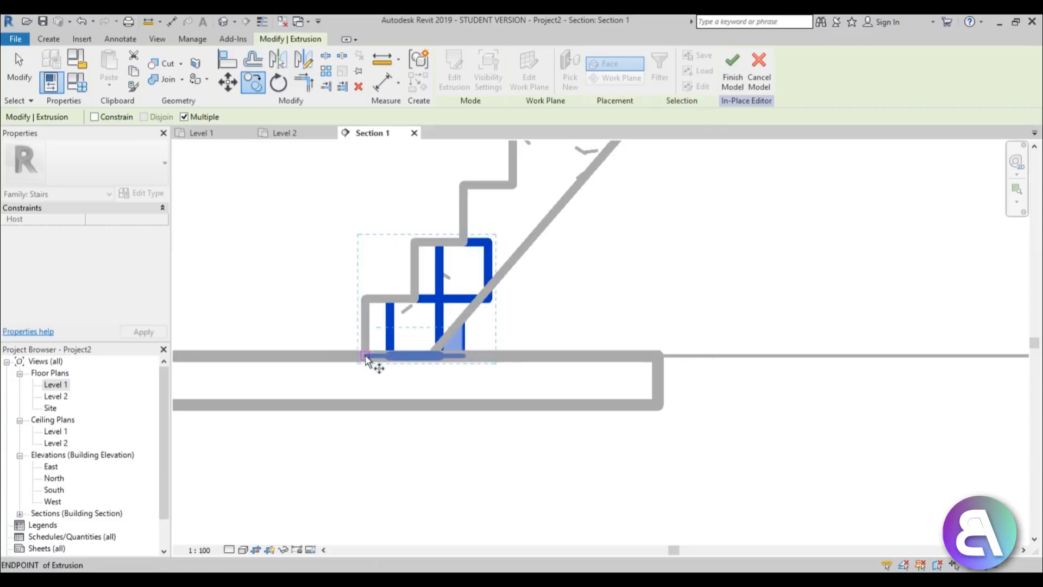
left_click_drag(366, 356, 565, 217)
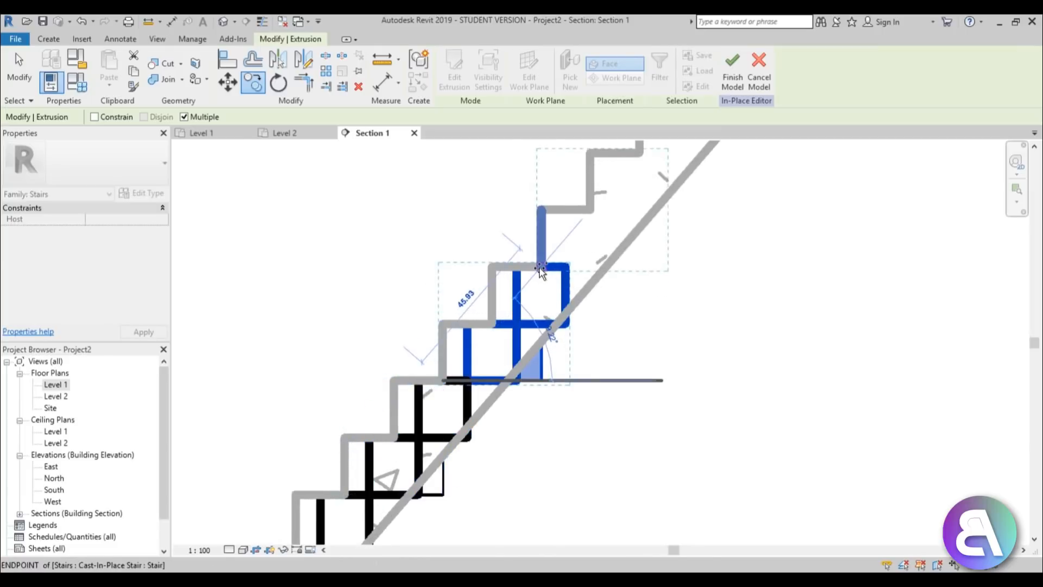
left_click_drag(539, 266, 549, 213)
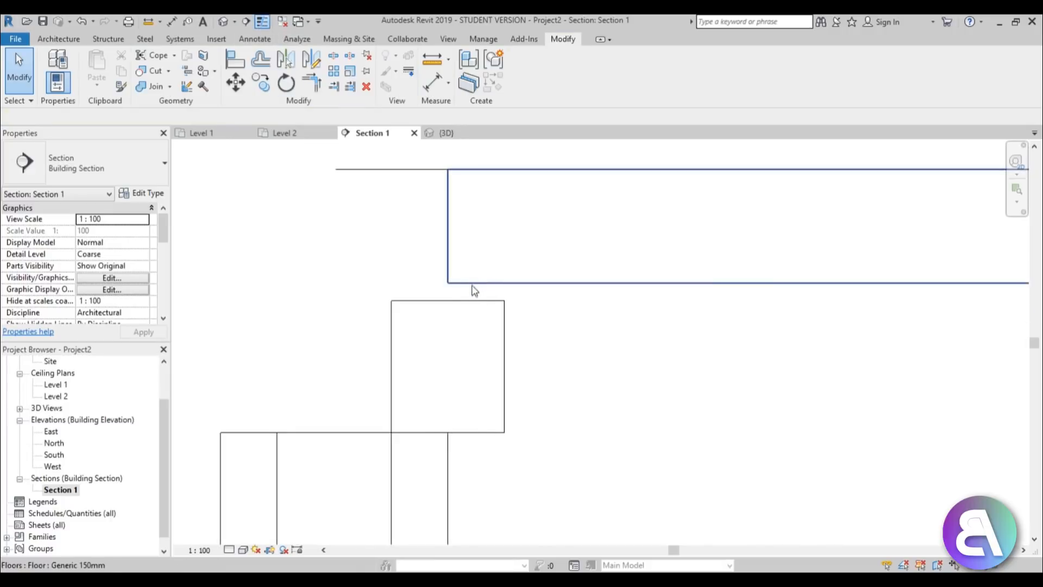
Select the floor slab above the finished stair in Section 1.
left_click(666, 226)
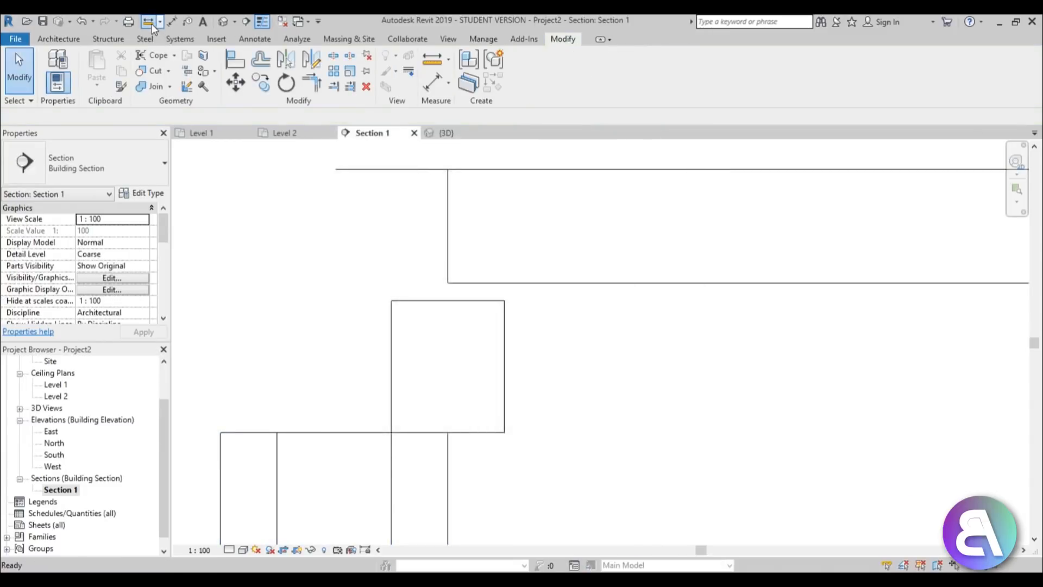
Set the Generic 150mm floor type's structure layer thickness to 17.39 and apply it.
left_click(152, 22)
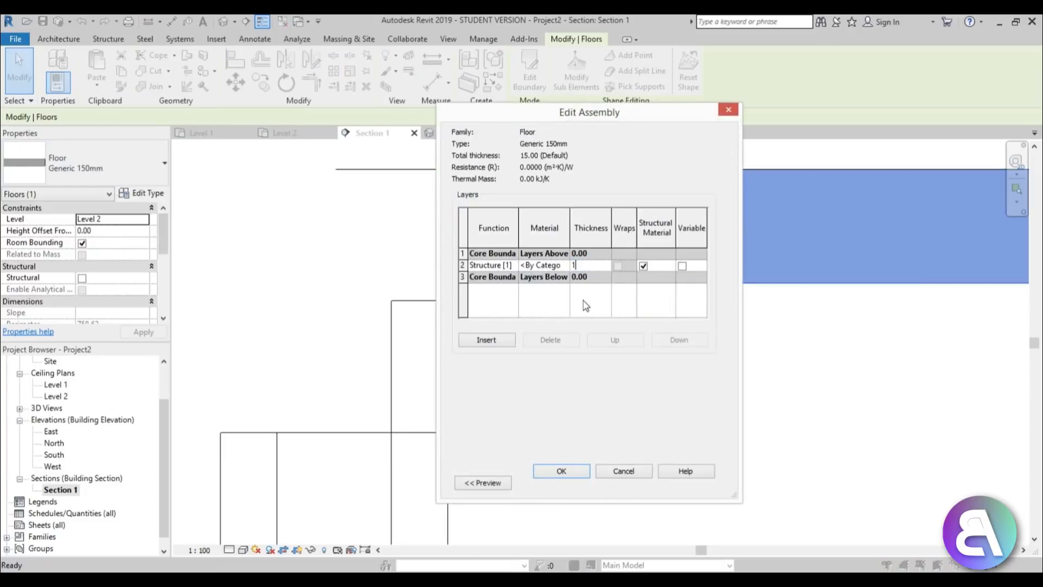
type("17.39")
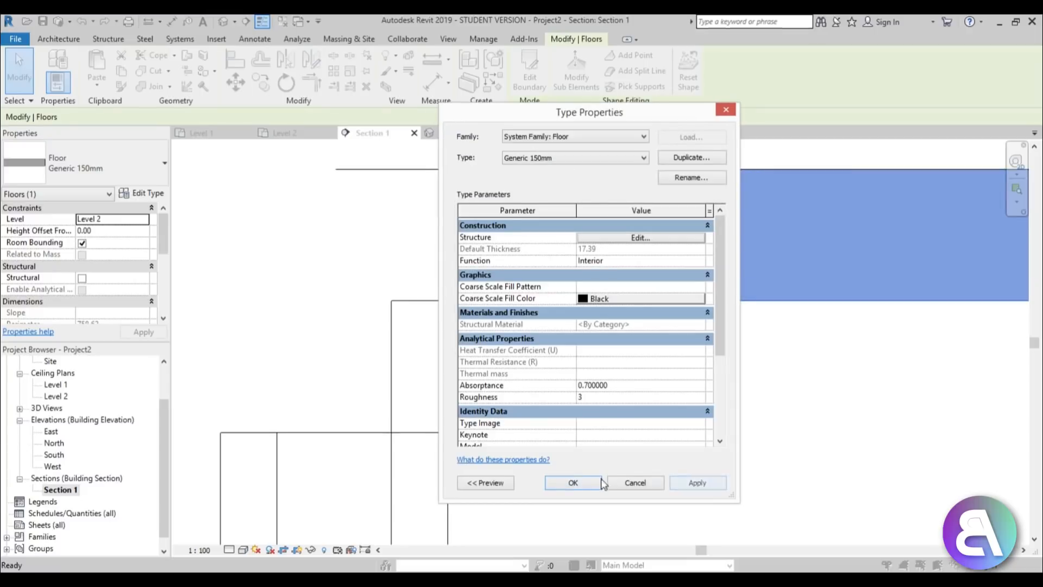
left_click(573, 483)
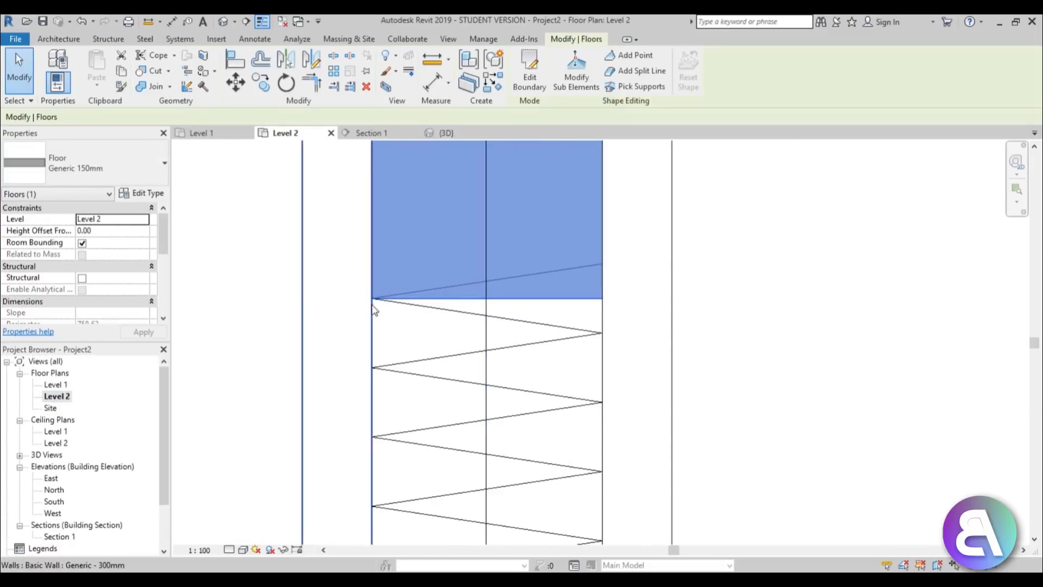
Reopen the stair model for in-place editing on the Level 1 plan.
left_click(530, 71)
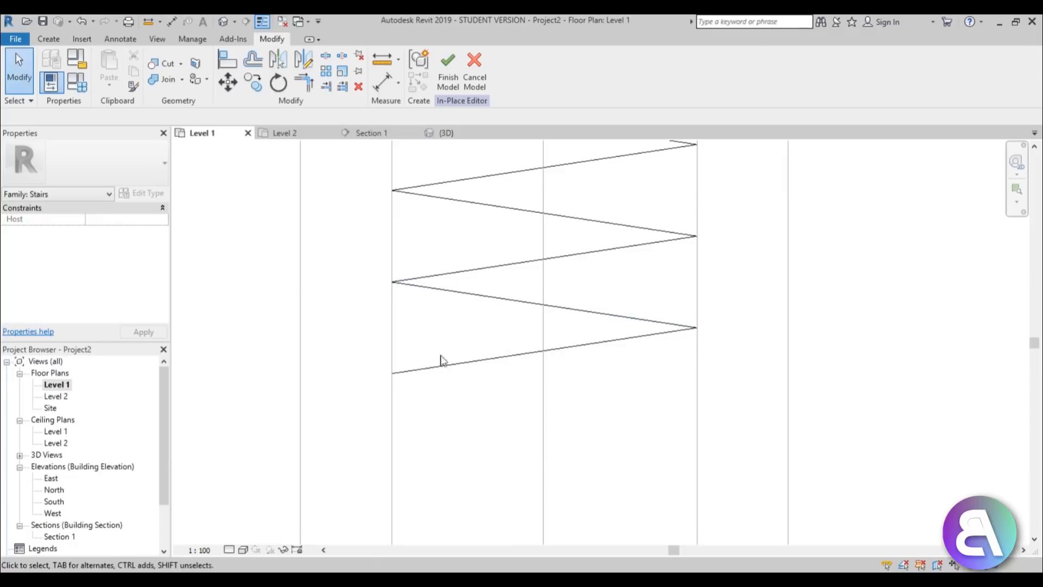
Measure the depth of one step in plan, then switch to the default 3D view.
left_click(383, 60)
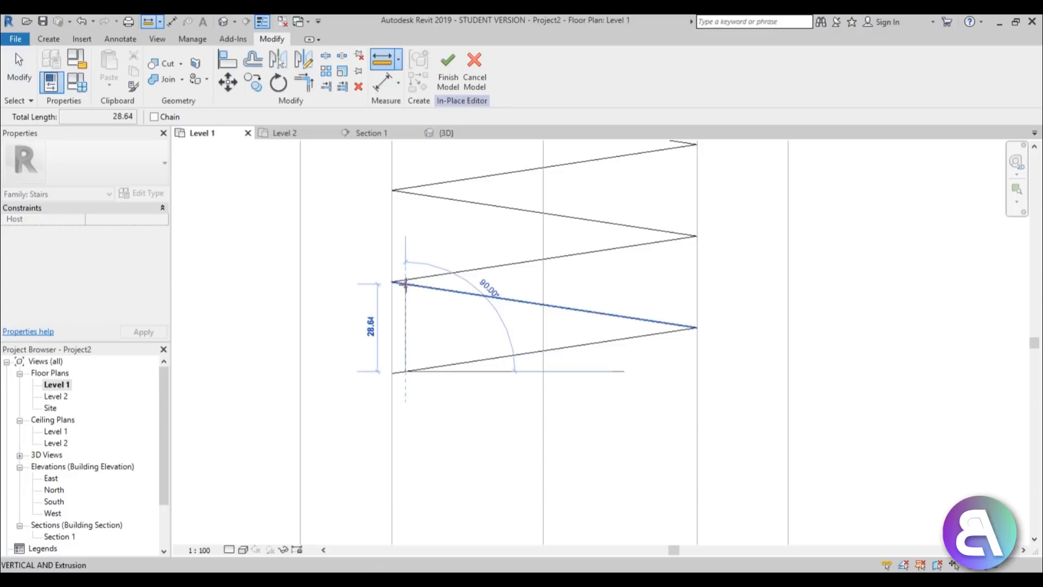
left_click_drag(402, 286, 404, 303)
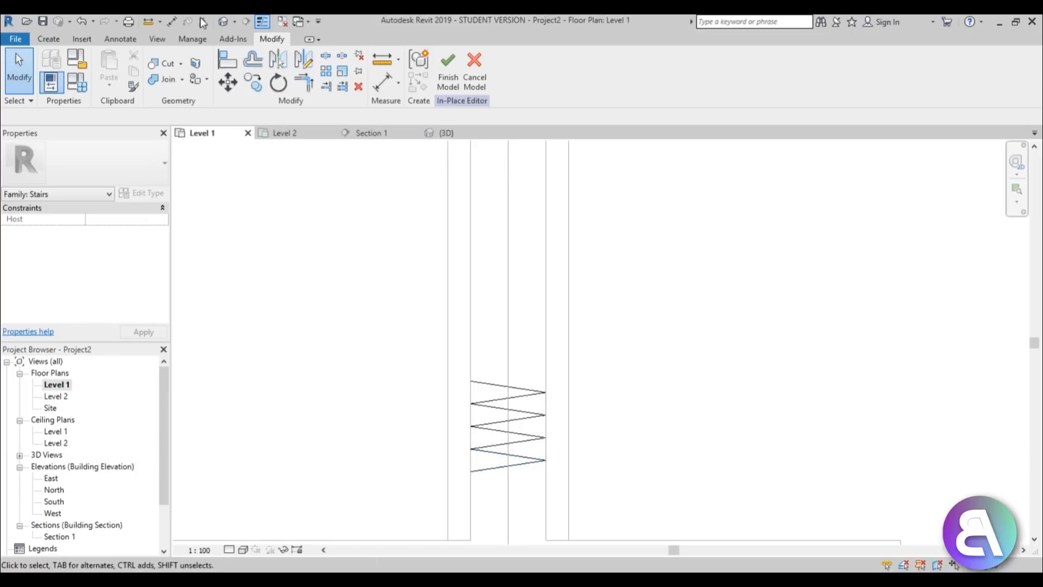
left_click(445, 133)
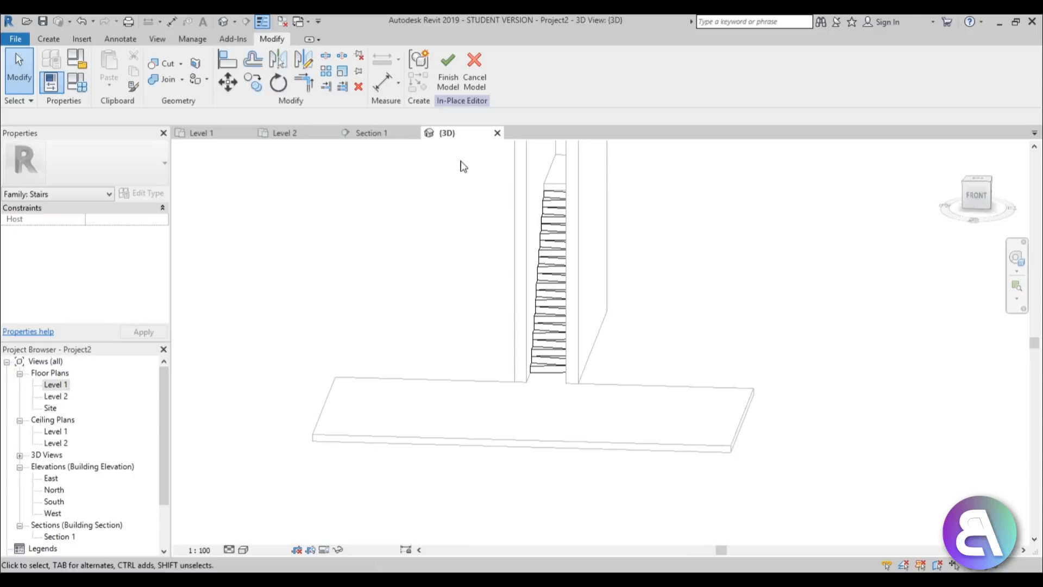
mouse_move(574, 298)
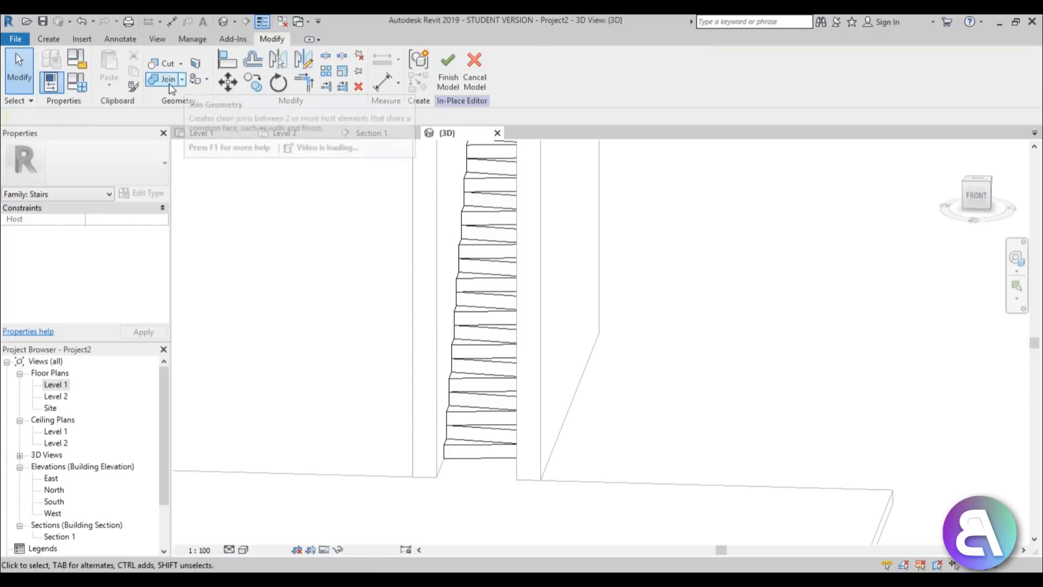
Join all the stacked step extrusions into one solid using Multiple Join from the bottom step upward.
left_click(167, 79)
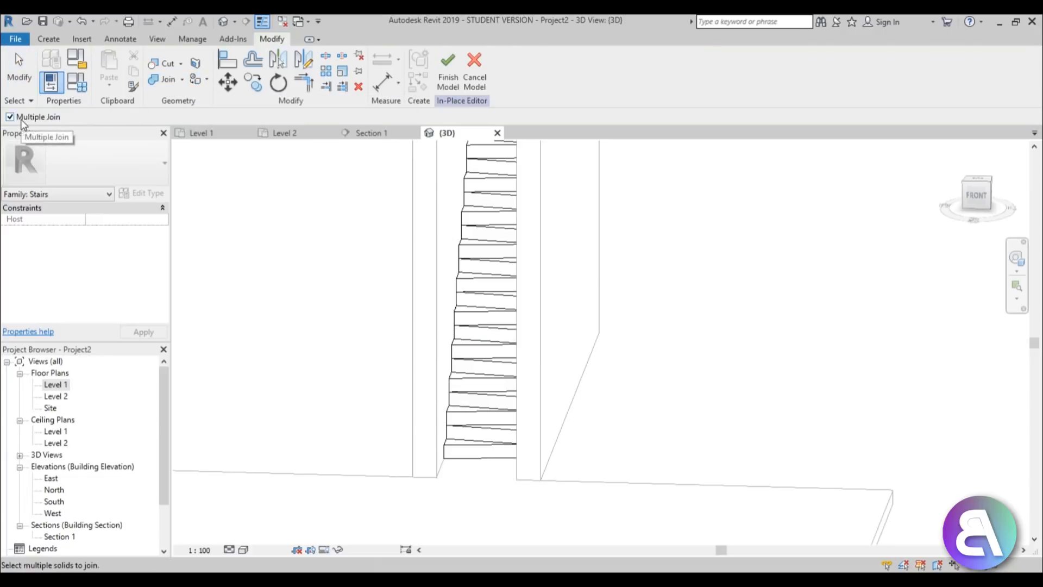
left_click(476, 451)
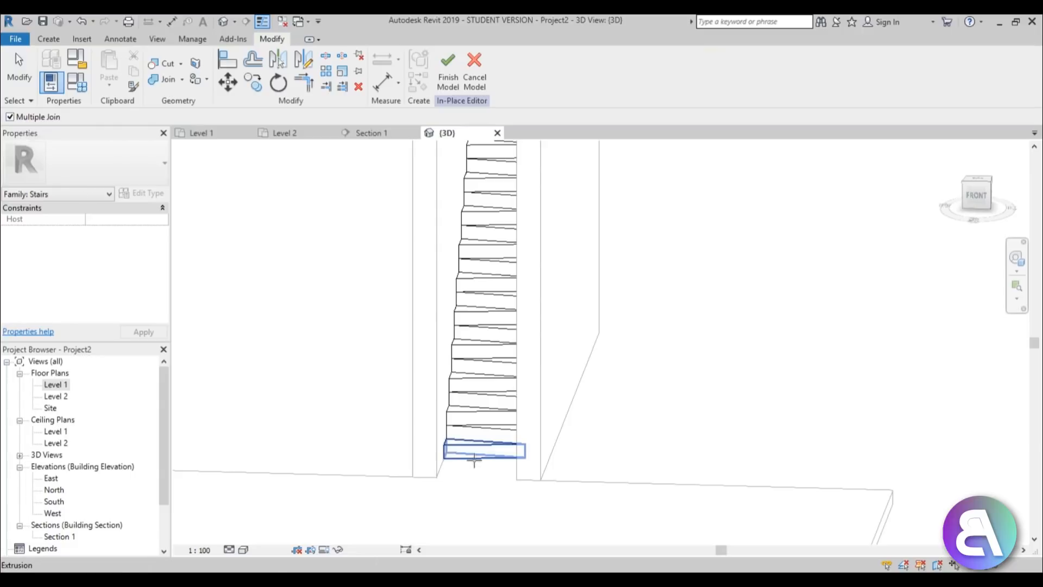
left_click(480, 426)
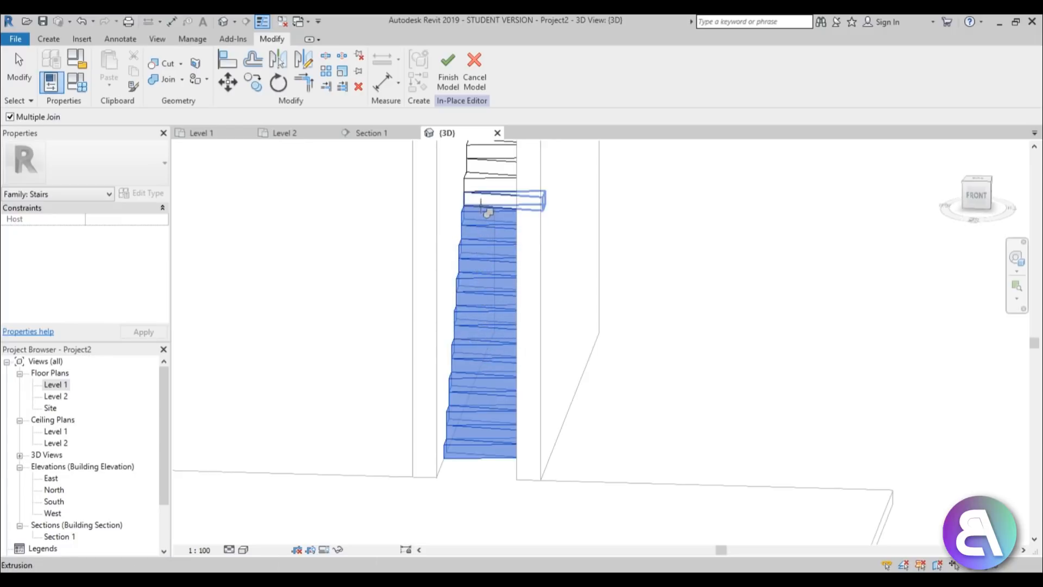
left_click(492, 160)
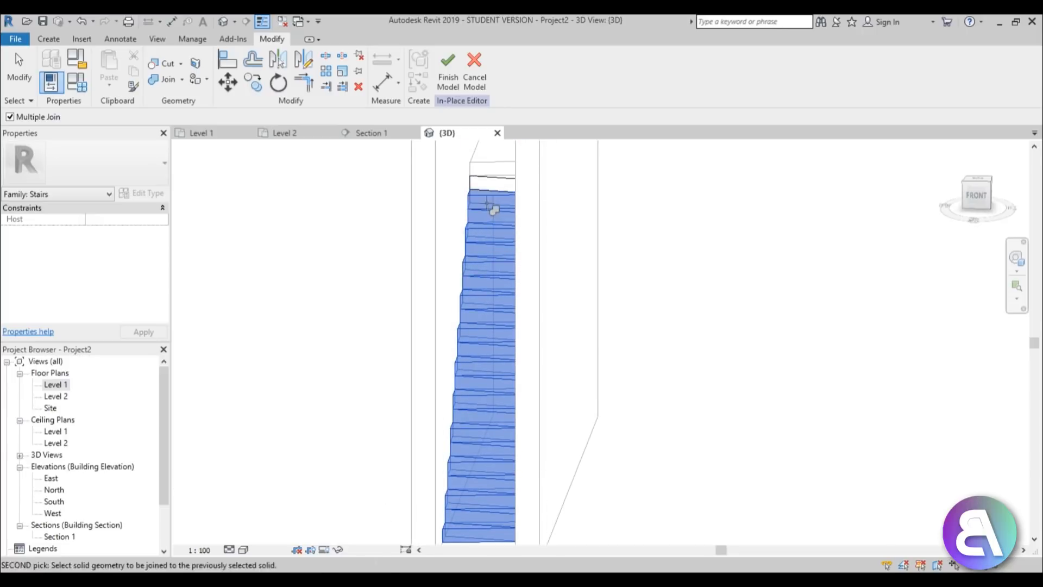
left_click(448, 66)
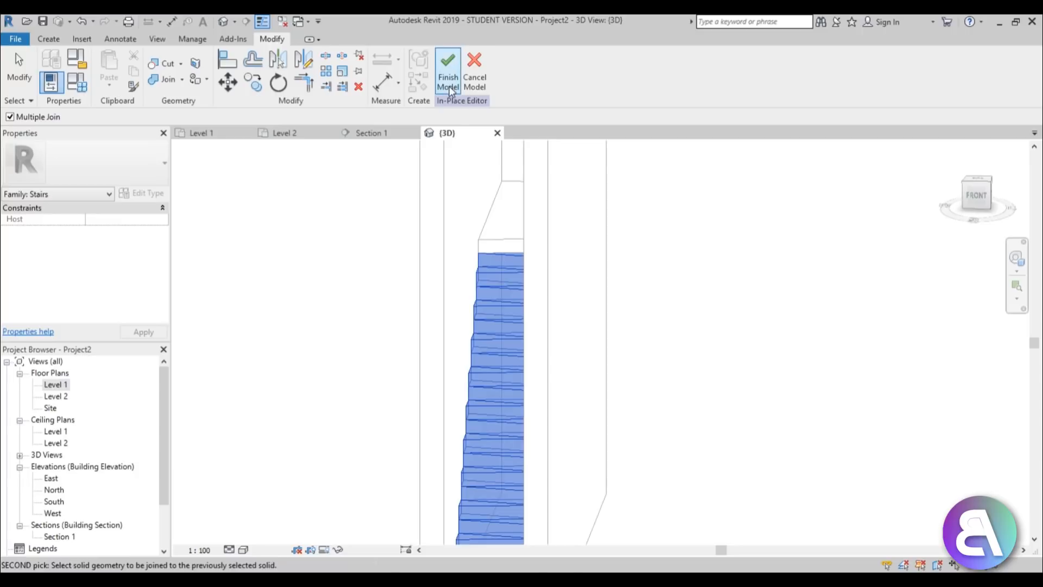
Reopen the stair in place and pick the Birch wood material, adjusting its texture brightness.
left_click(447, 72)
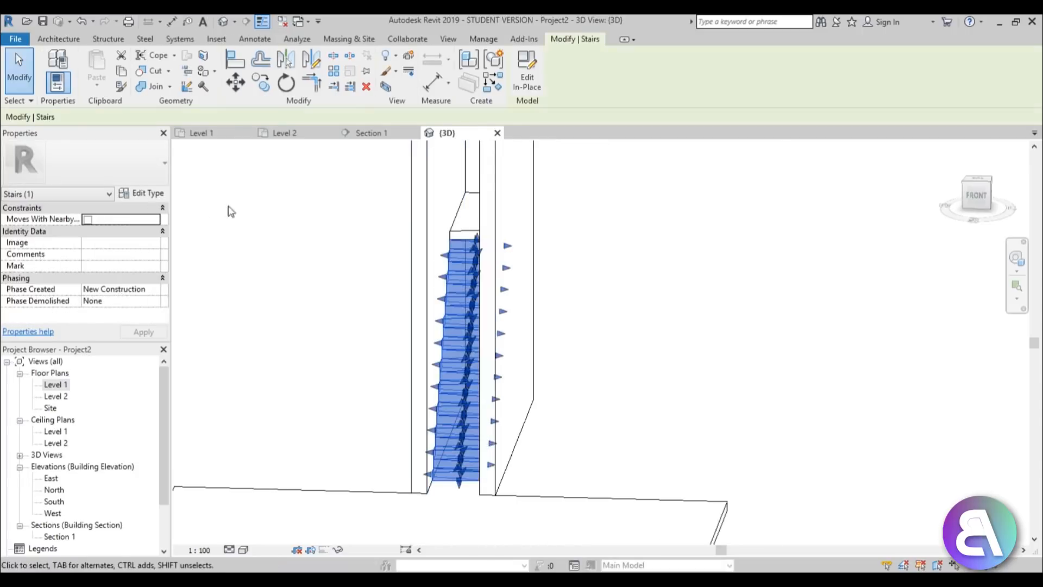
left_click(147, 193)
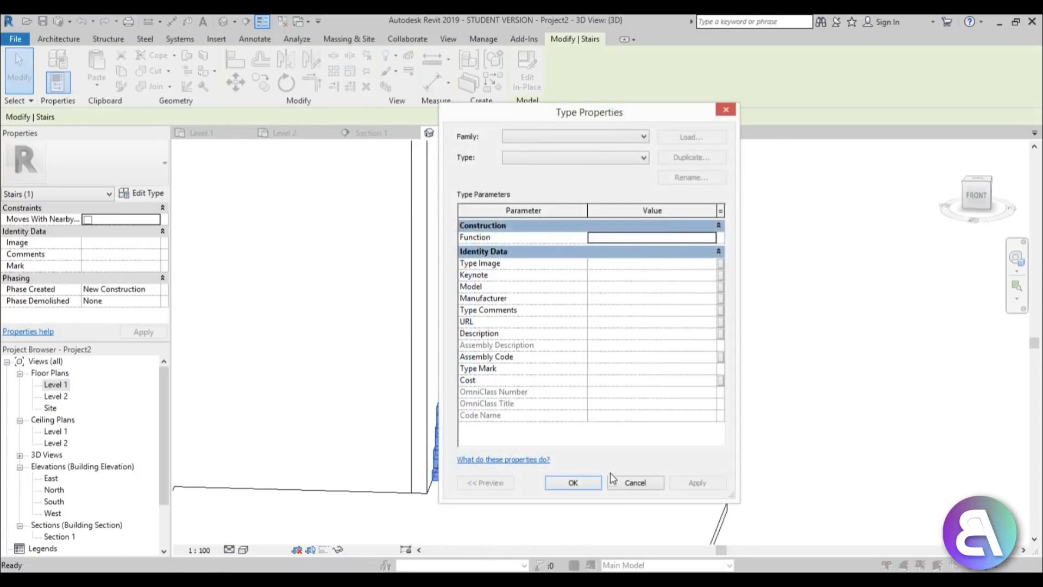
left_click(633, 483)
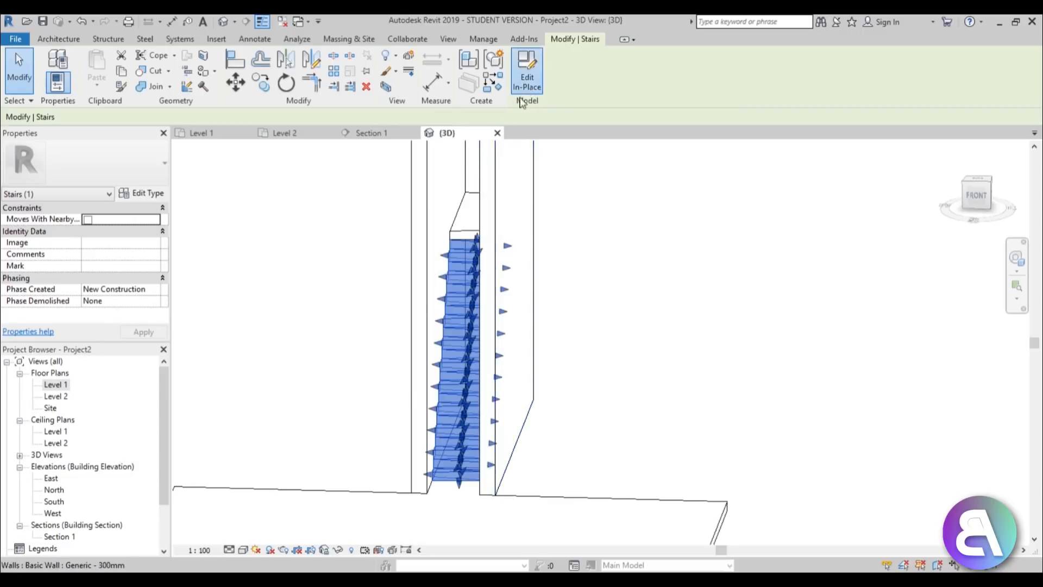
left_click(526, 71)
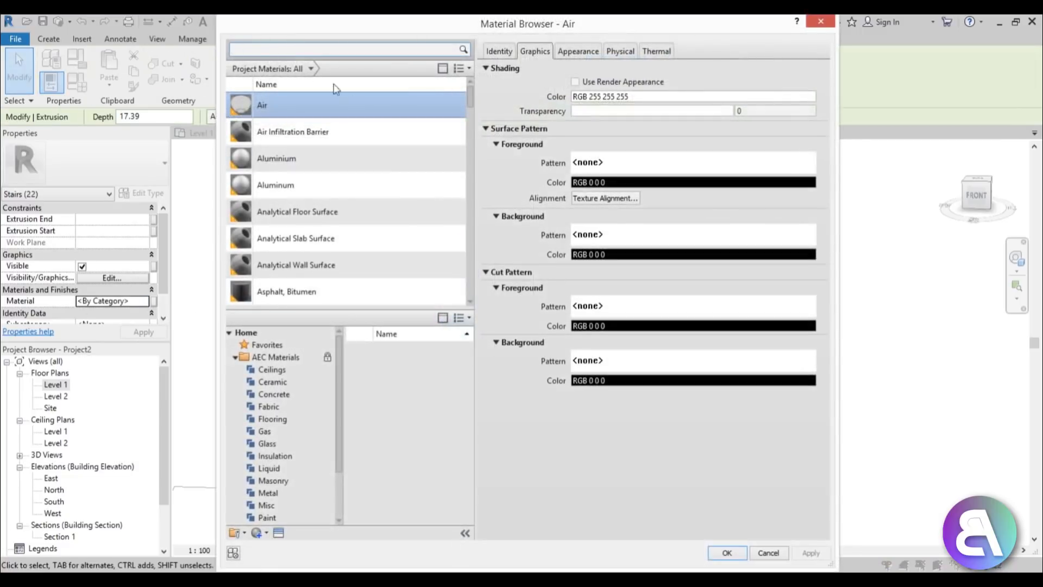
type("wood")
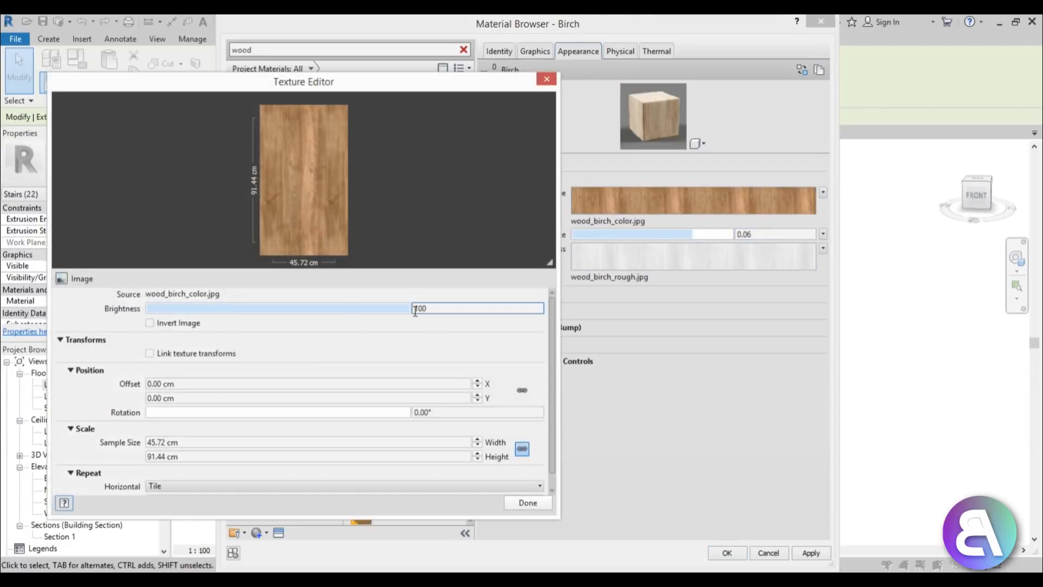
left_click(345, 486)
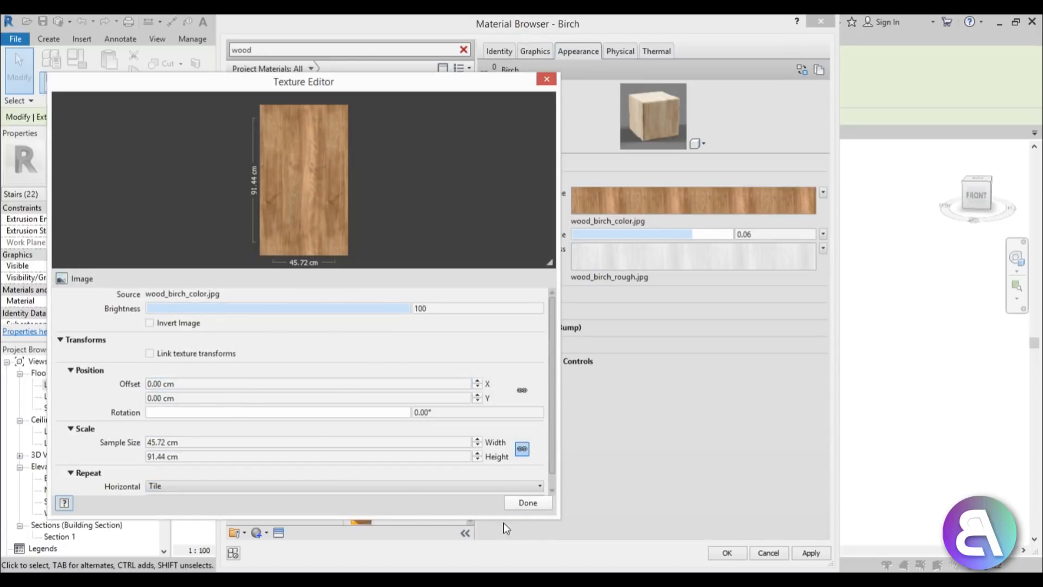
left_click(528, 502)
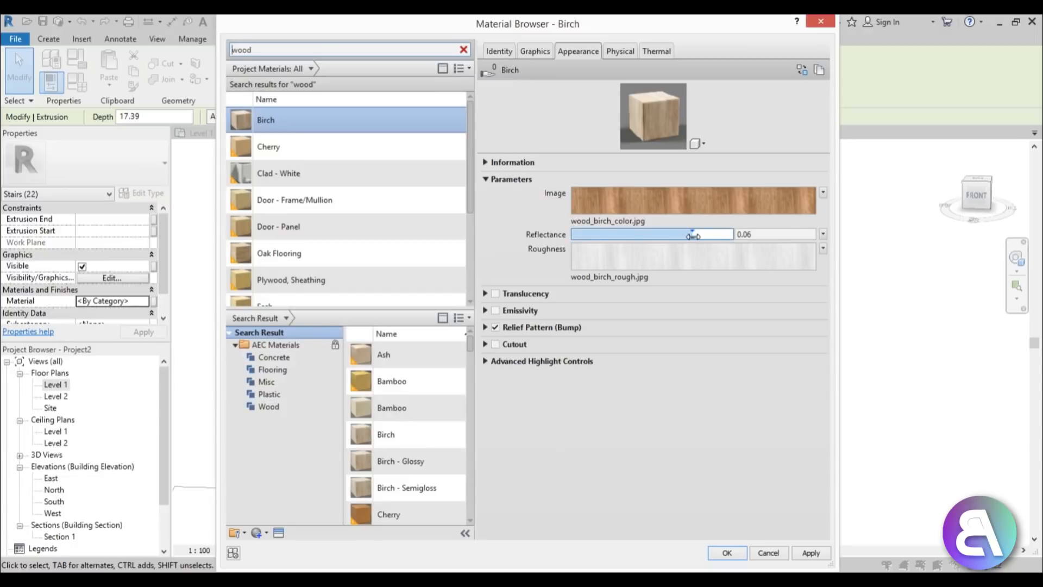
Lower Birch's reflectance, keep a white Long Falloff highlight, and confirm it as the stair material.
left_click_drag(692, 233, 606, 233)
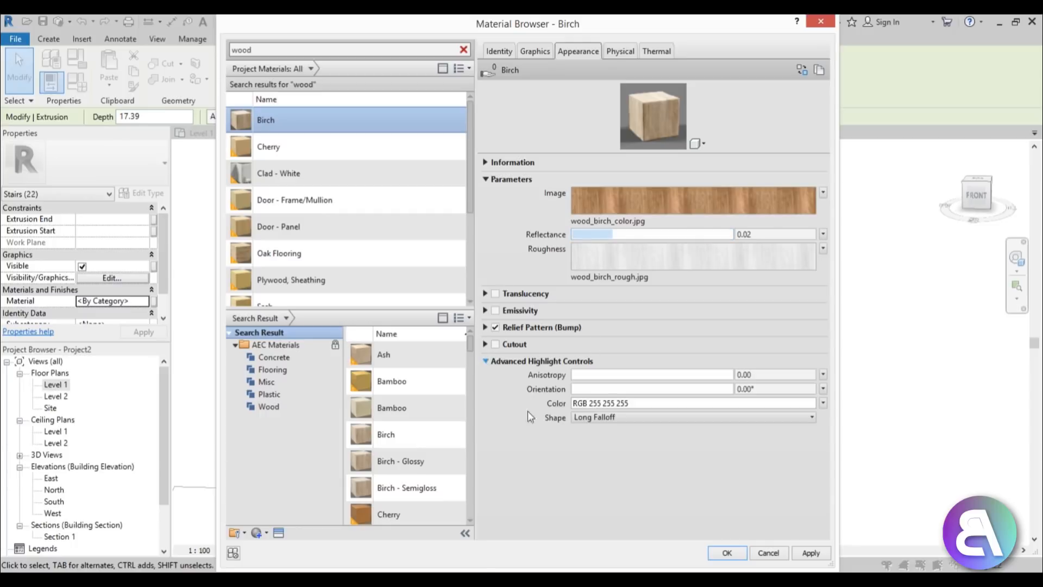
left_click(692, 417)
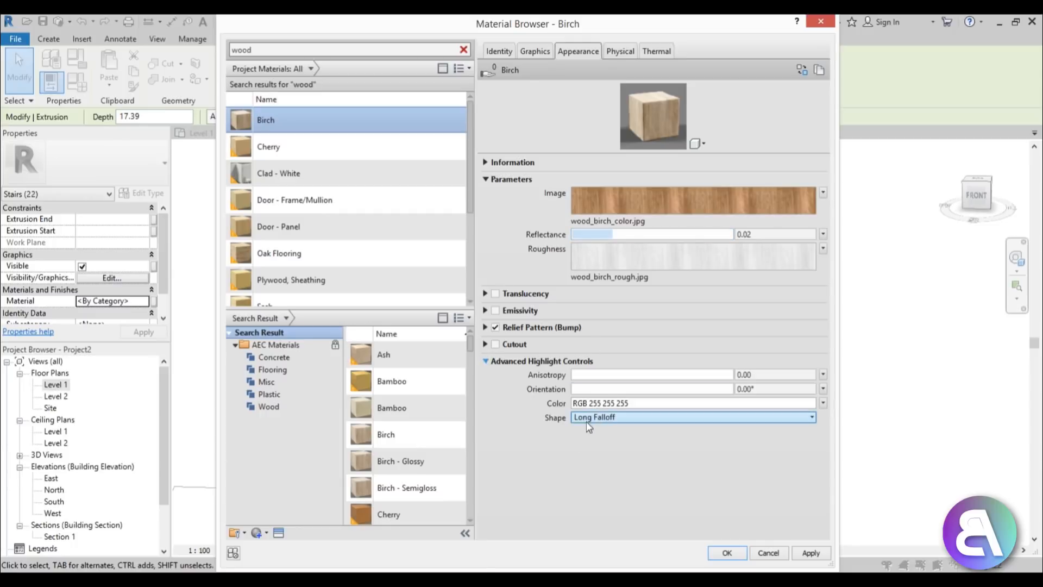
left_click(823, 402)
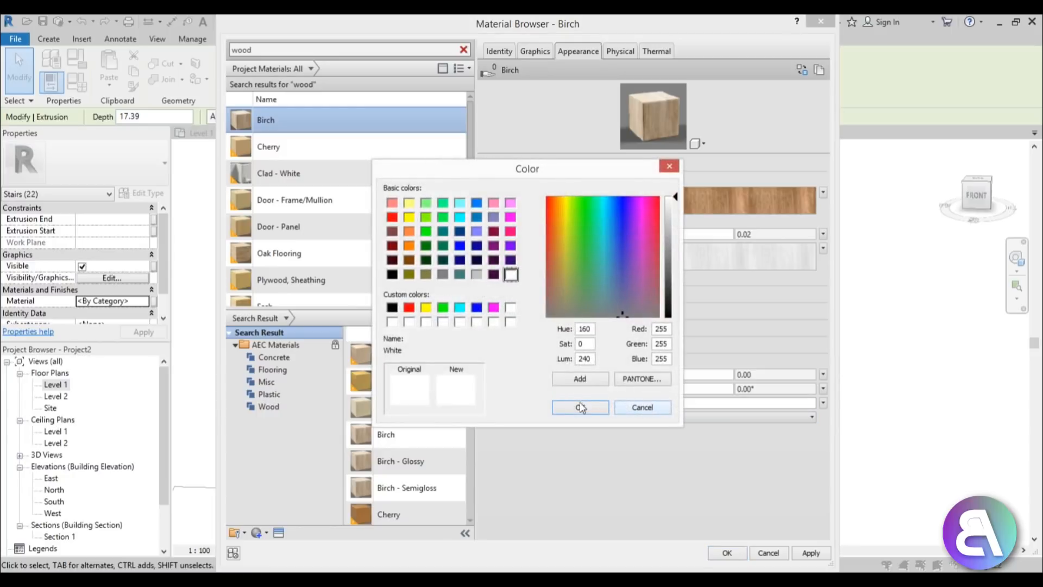
left_click(692, 418)
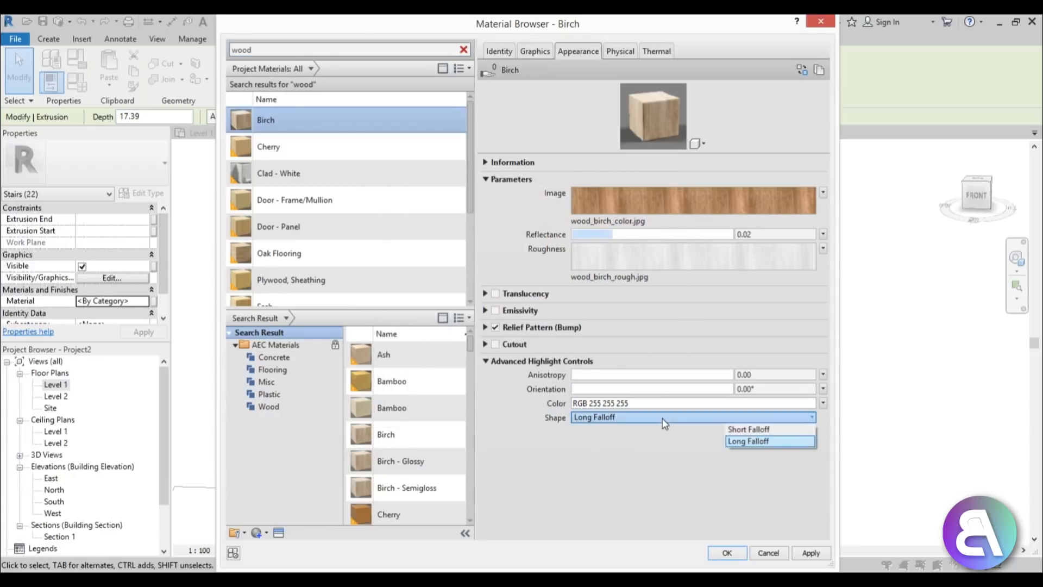
left_click(748, 440)
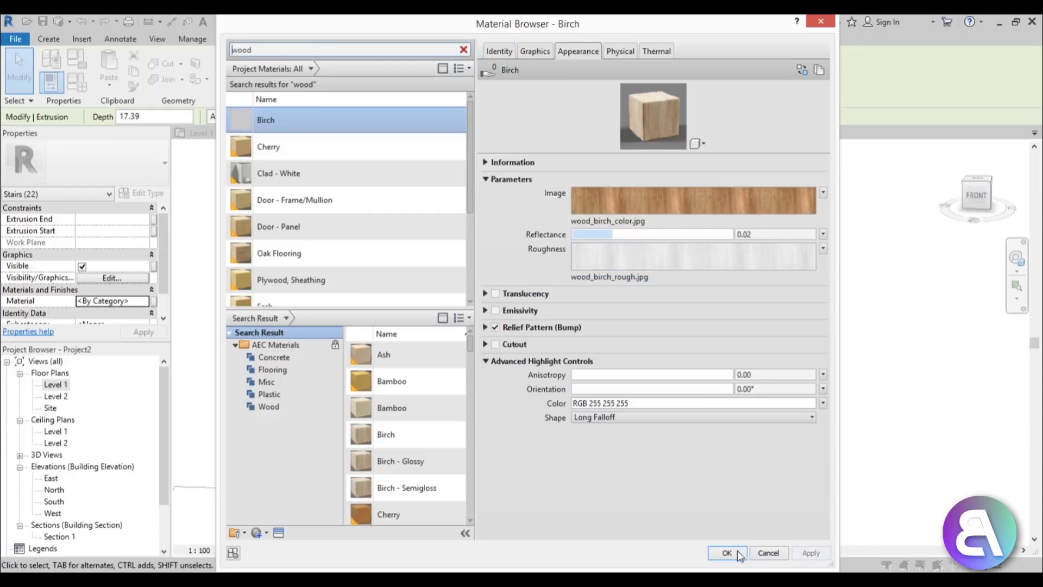
left_click(727, 552)
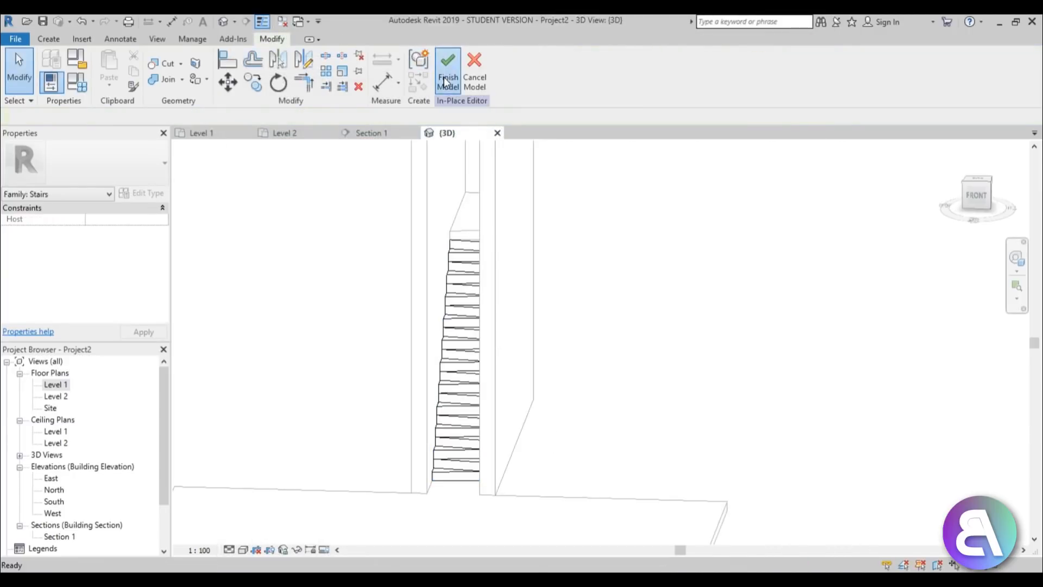
Finish the stair model and set the Generic 150mm floor's structure layer material to Birch.
left_click(448, 73)
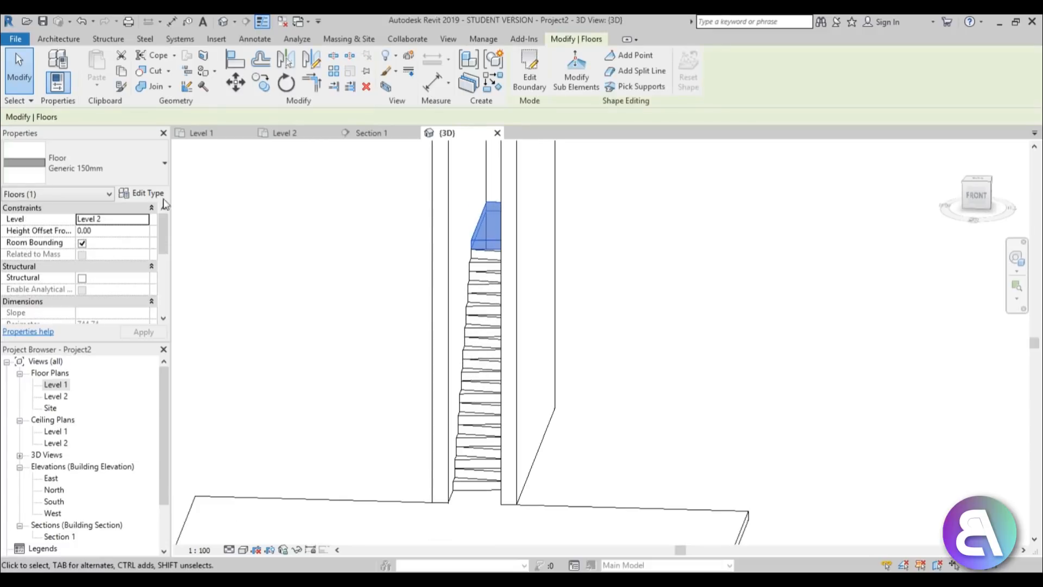
left_click(147, 194)
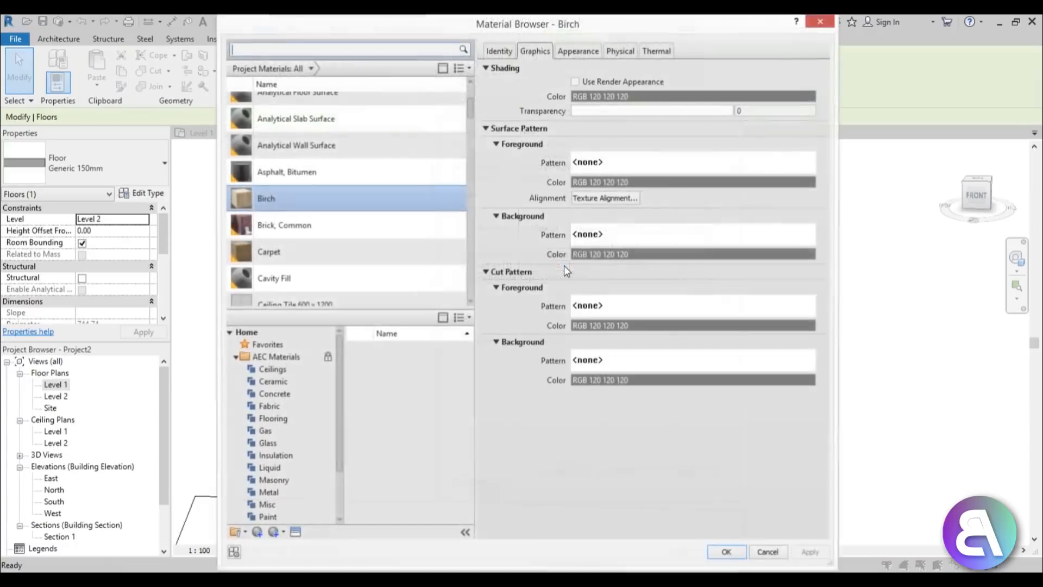
left_click(726, 552)
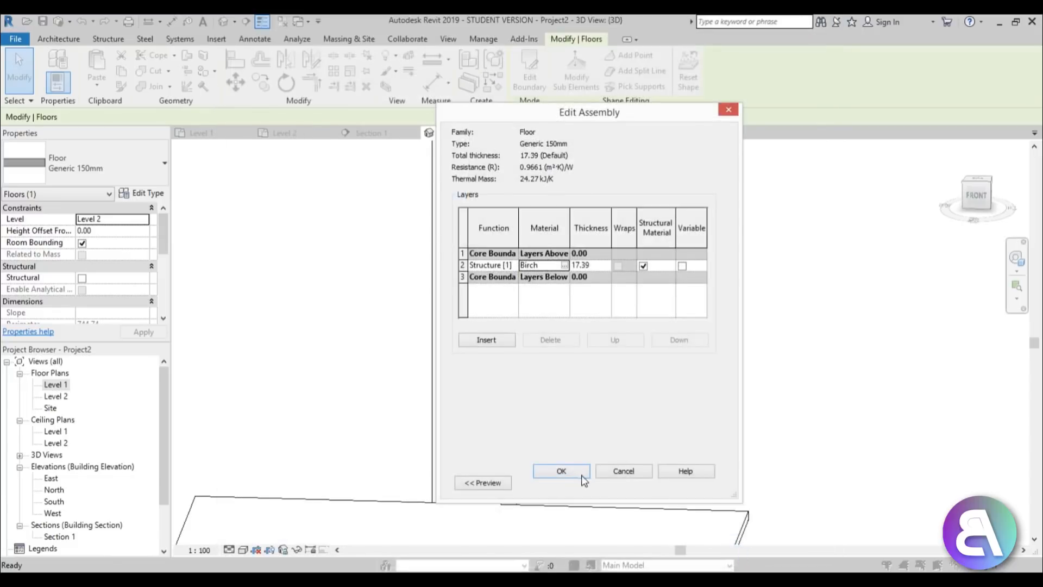
left_click(561, 471)
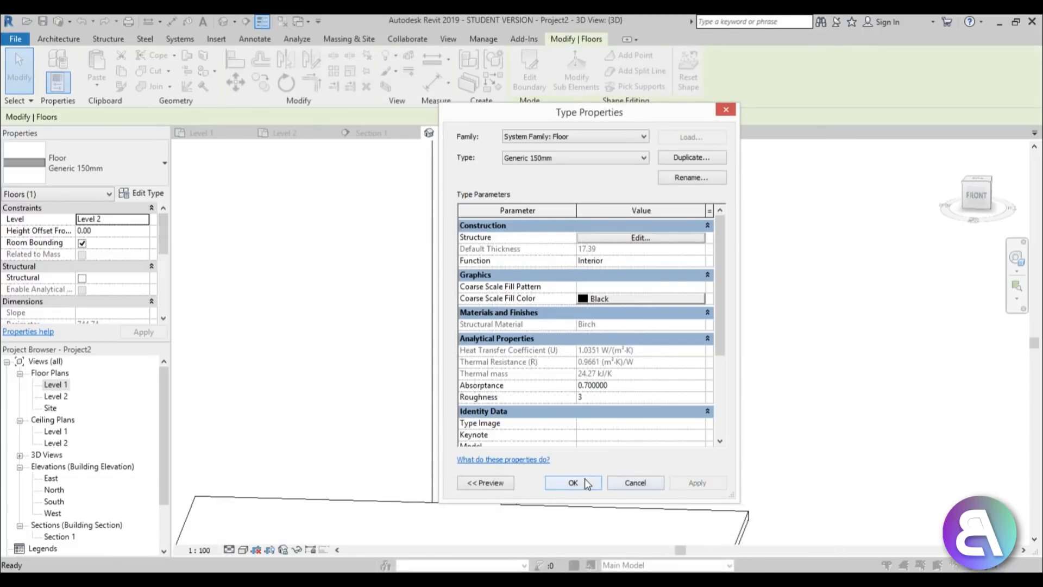
left_click(573, 483)
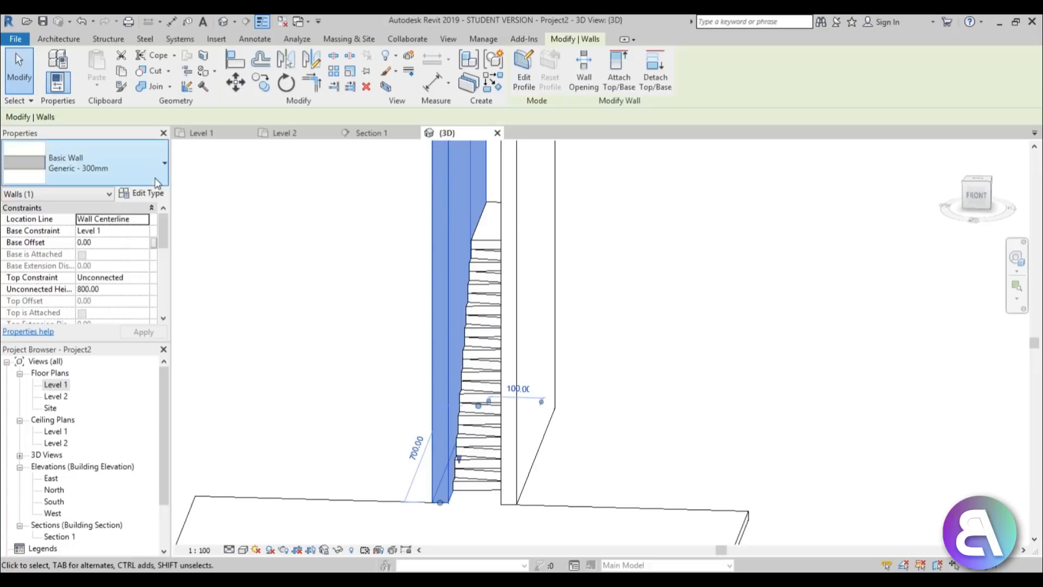
Set the Generic 300mm wall's structure layer material to Gypsum Wall Board via a 'whit' search.
left_click(143, 194)
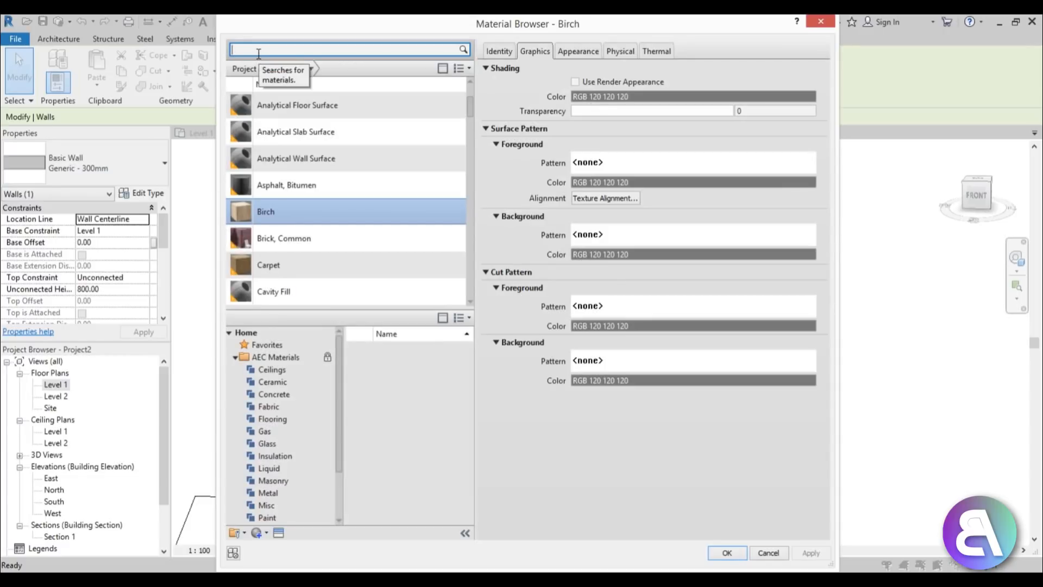
type("whit")
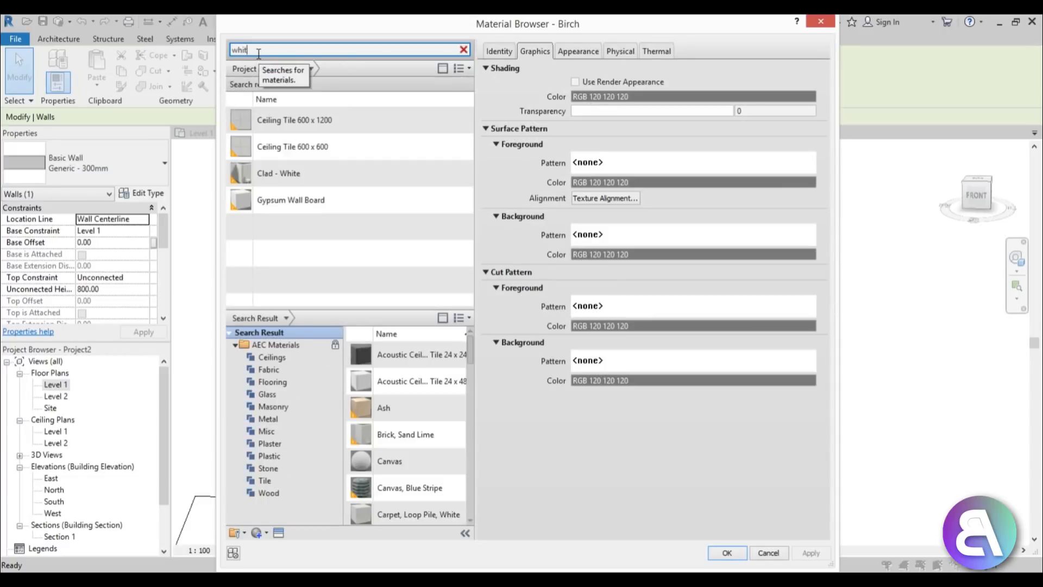
left_click(291, 200)
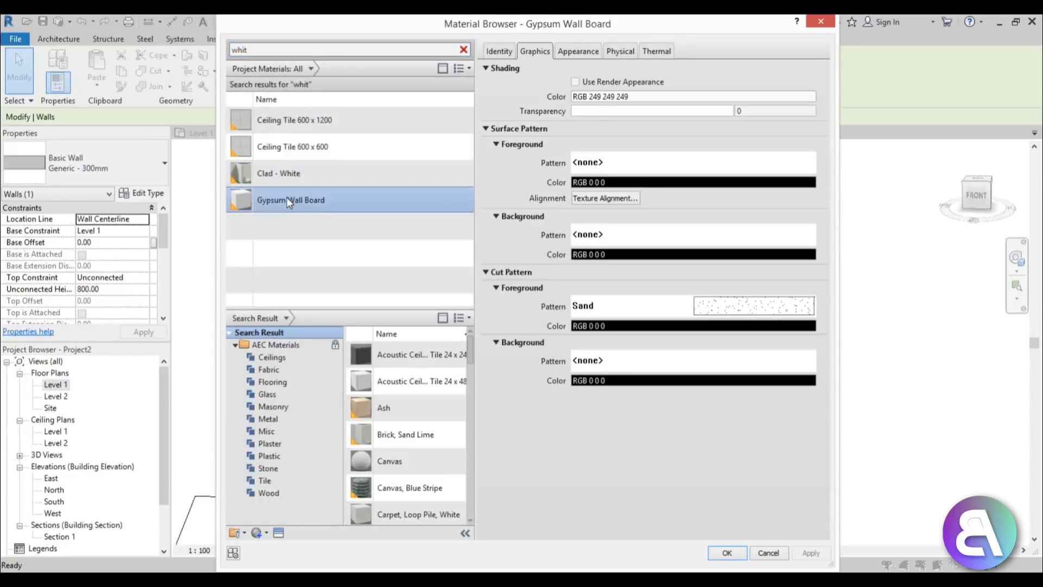
mouse_move(815, 493)
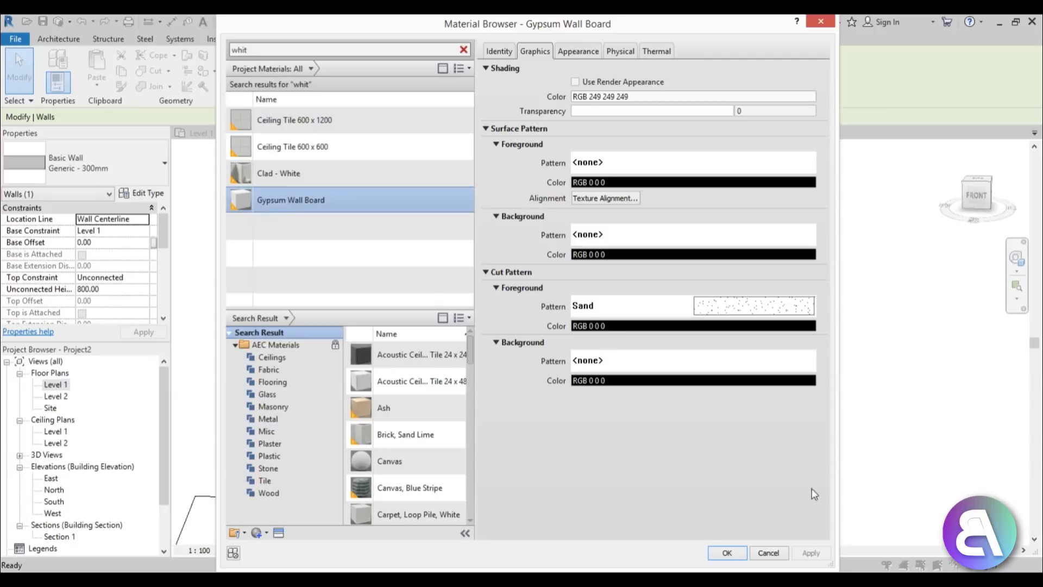
left_click(727, 552)
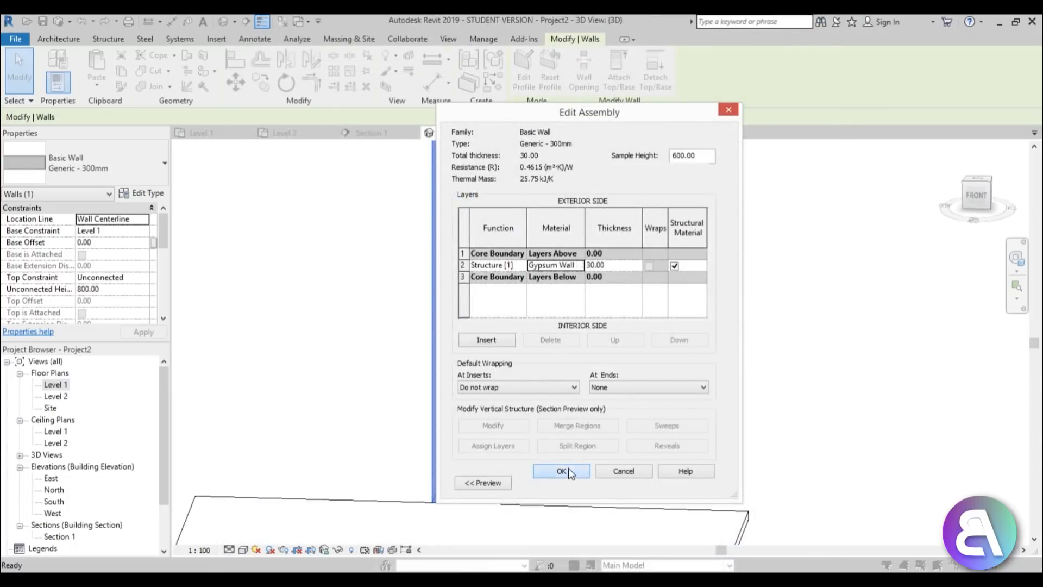
left_click(561, 471)
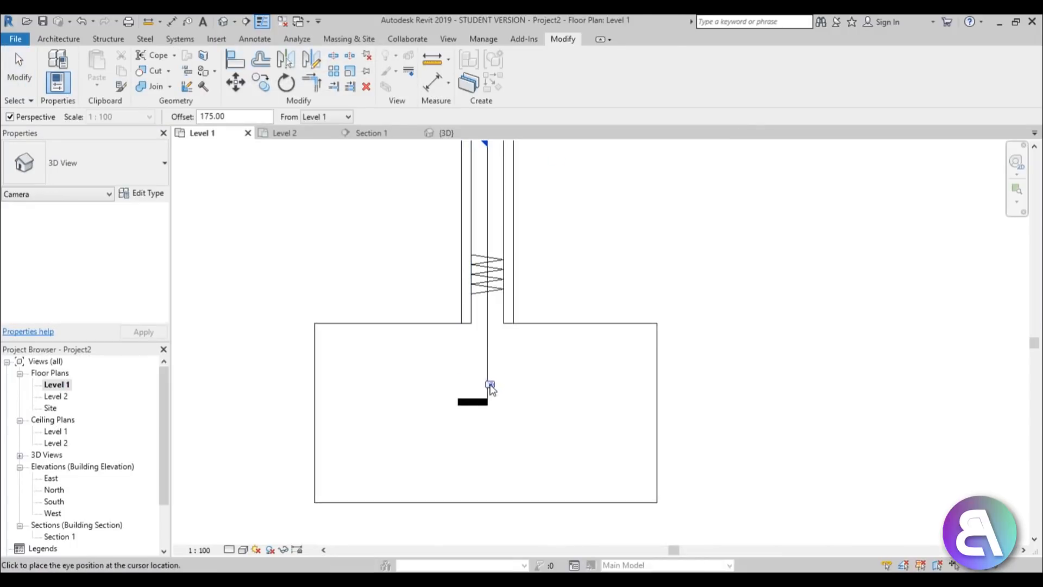
Place the camera eye point in the Level 1 plan, creating 3D View 1 looking up the stair.
left_click(491, 385)
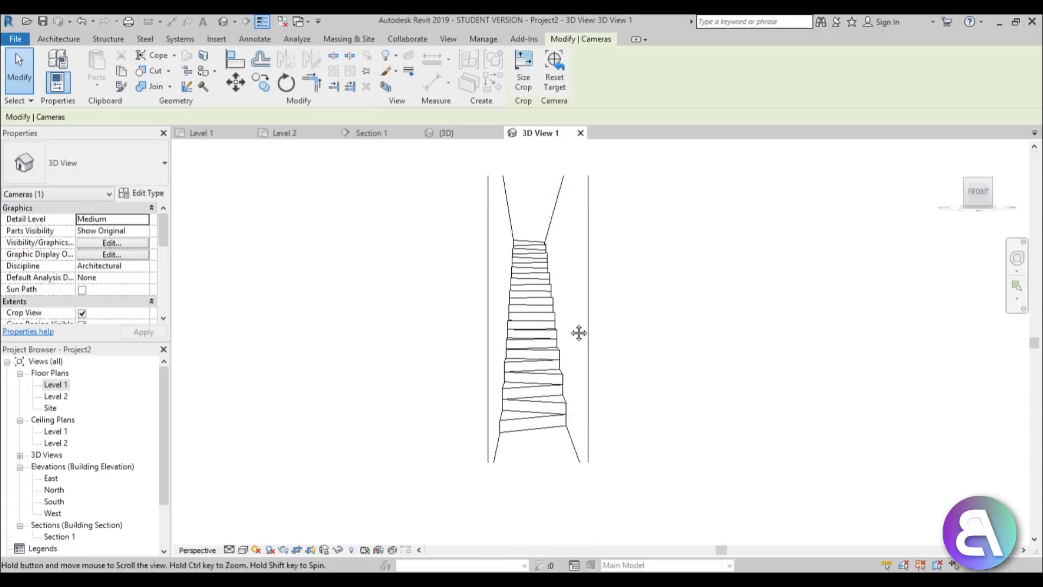
left_click(533, 333)
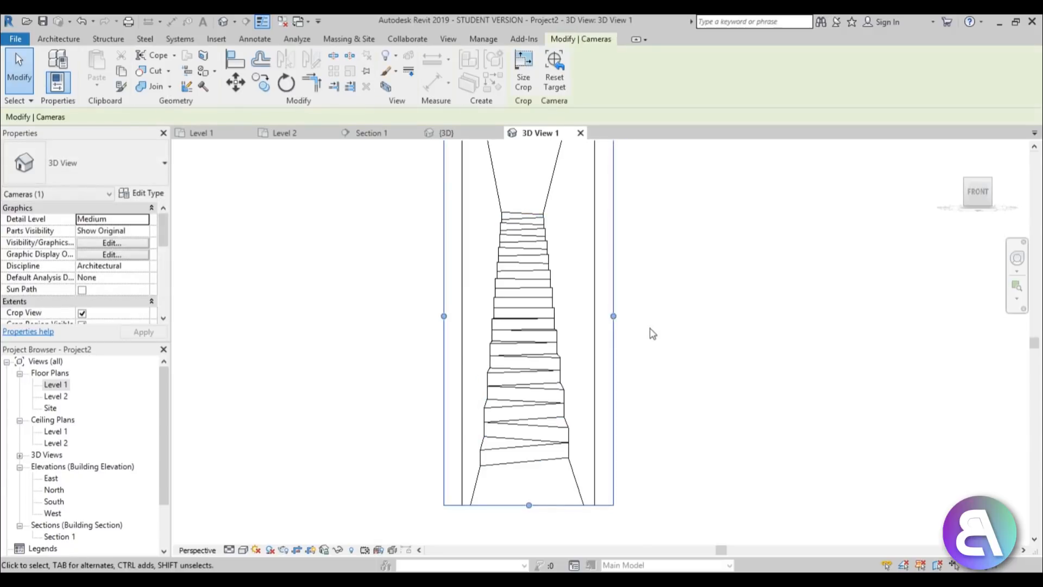
left_click(519, 298)
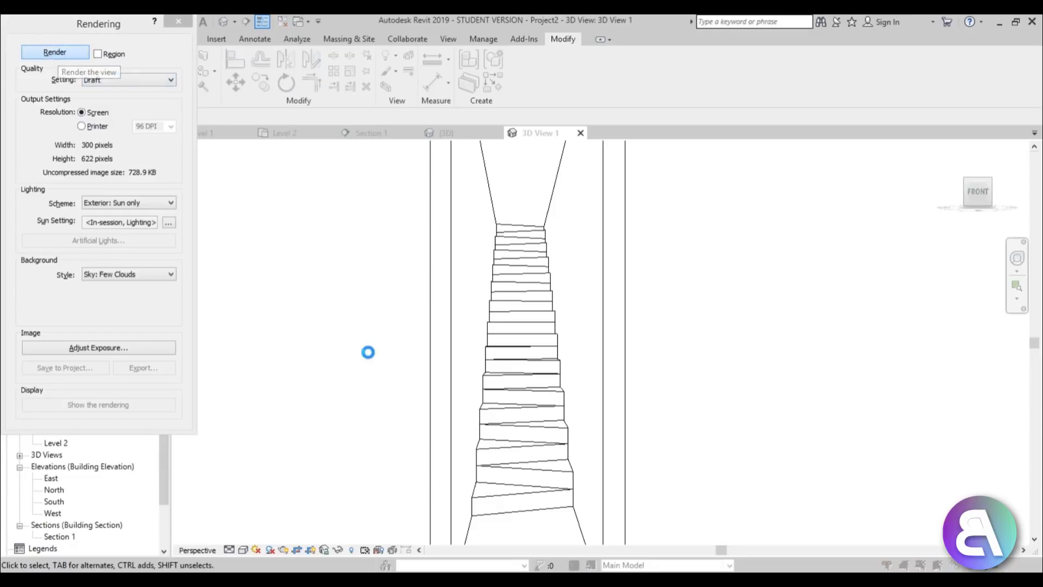
Render 3D View 1 as a Draft-quality image of the stair between the walls.
left_click(55, 53)
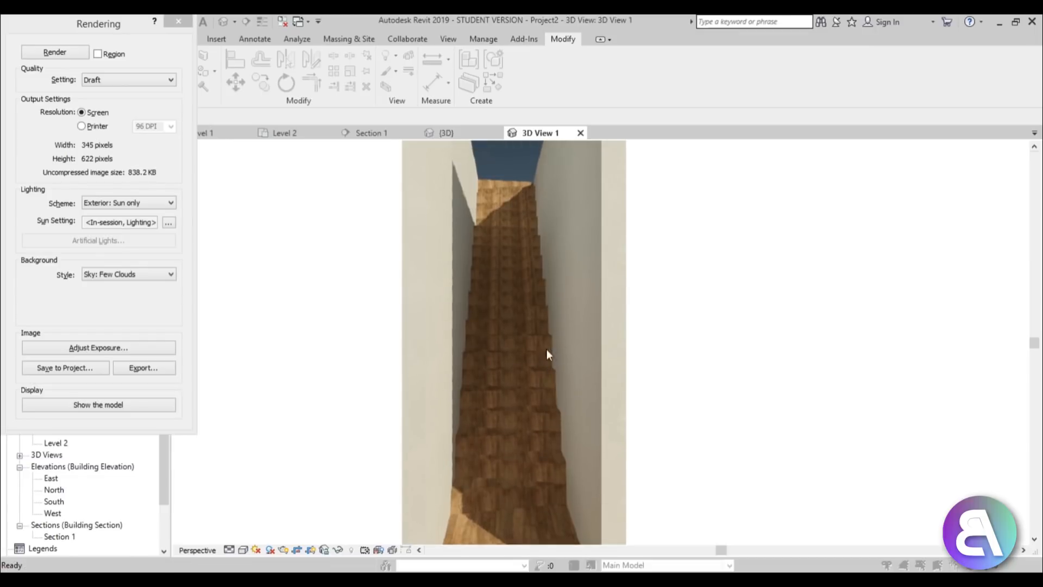
mouse_move(501, 322)
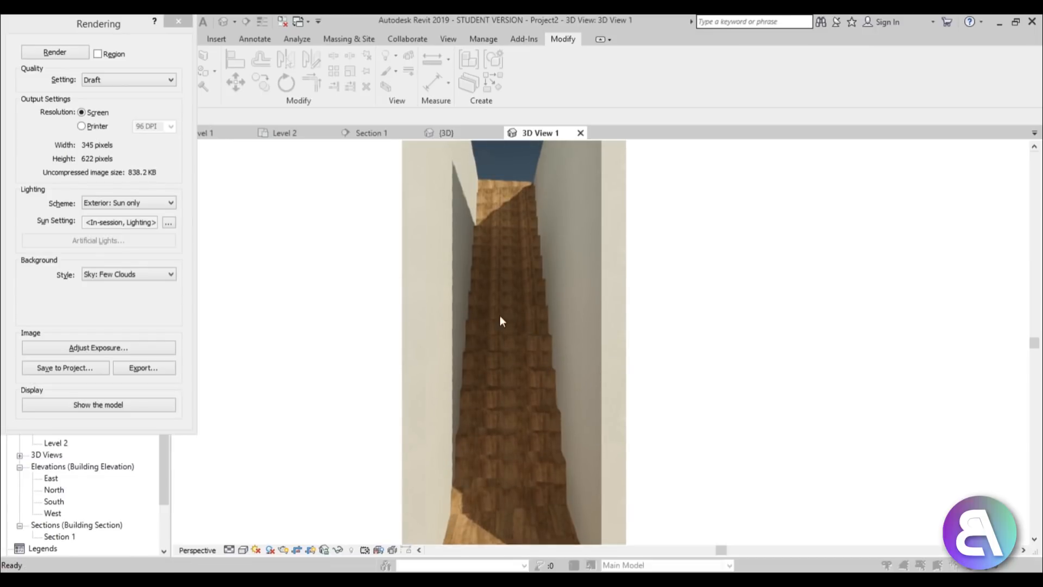